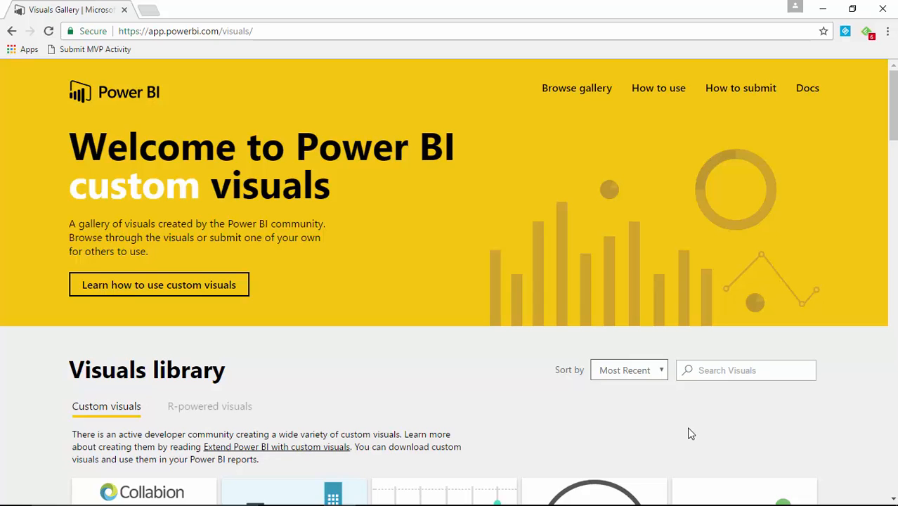
mouse_move(391, 198)
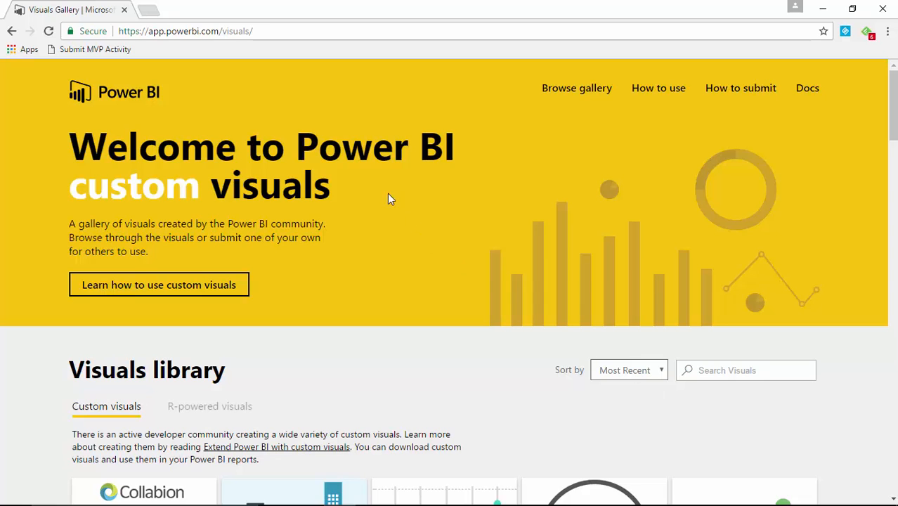
Step: Scroll the Visuals Gallery library down to reach the Sankey with Labels tile
scroll(down, 3)
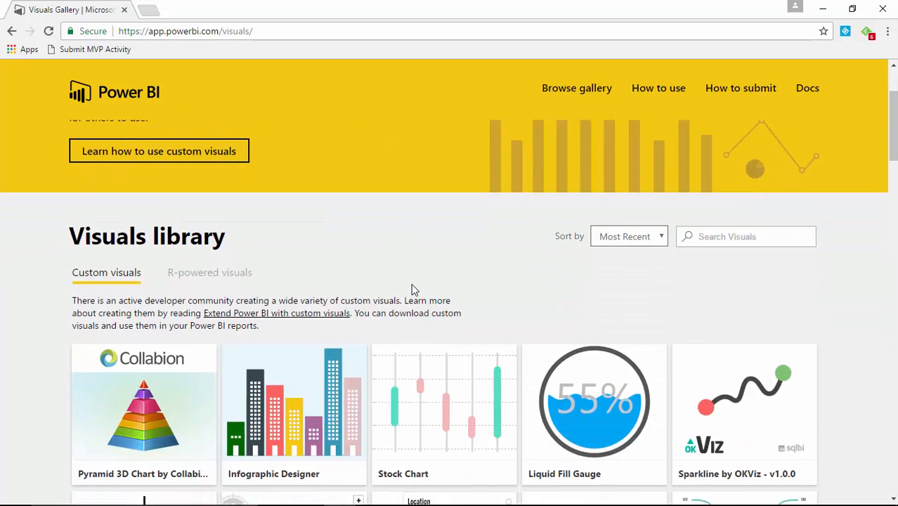
scroll(down, 3)
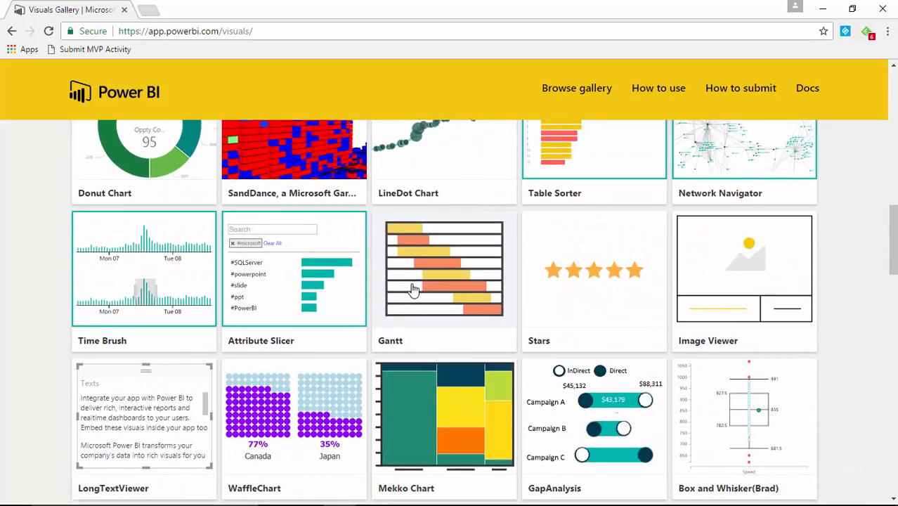
scroll(down, 3)
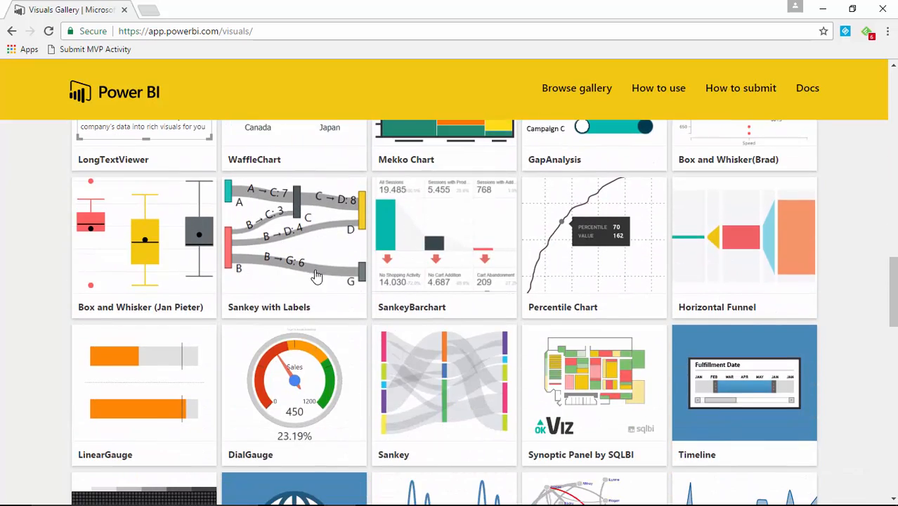
mouse_move(287, 252)
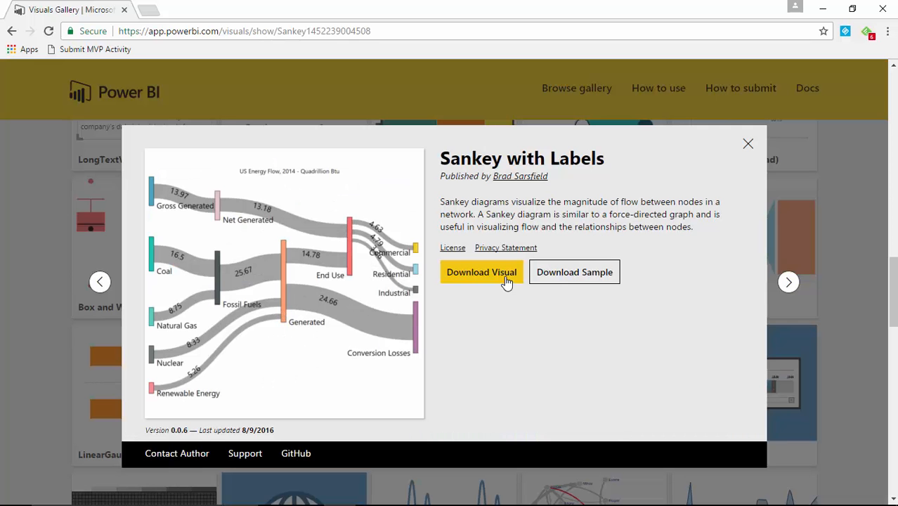
mouse_move(595, 273)
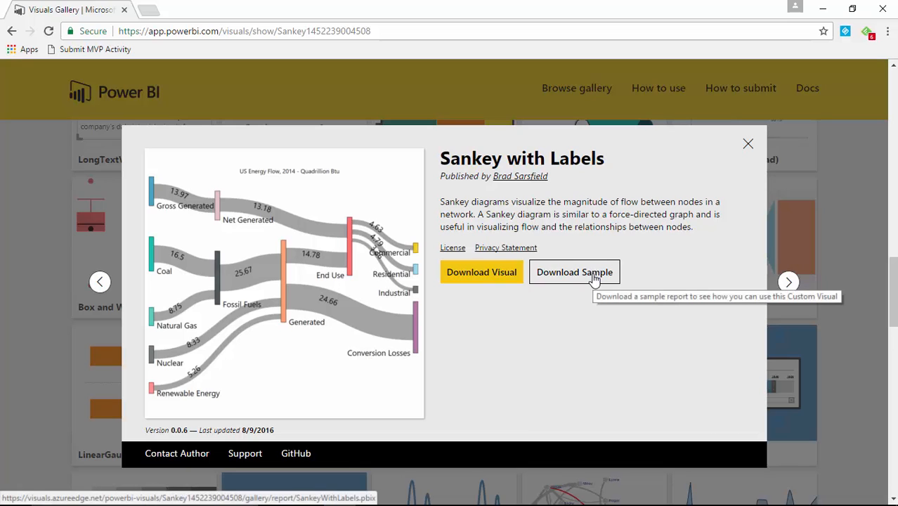
mouse_move(579, 383)
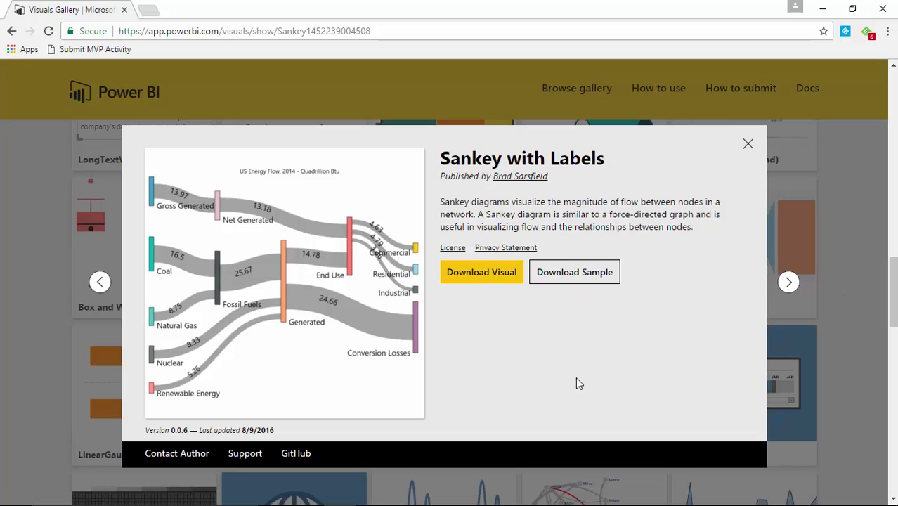
mouse_move(574, 271)
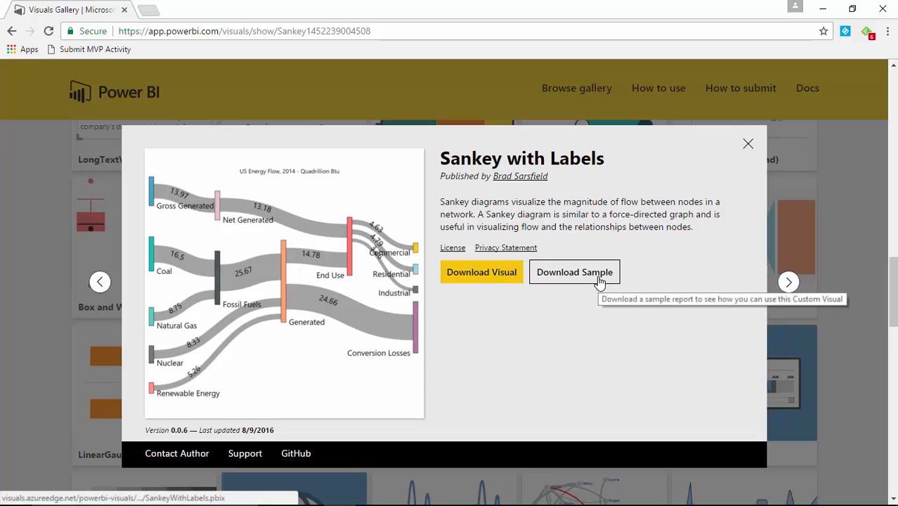
mouse_move(534, 332)
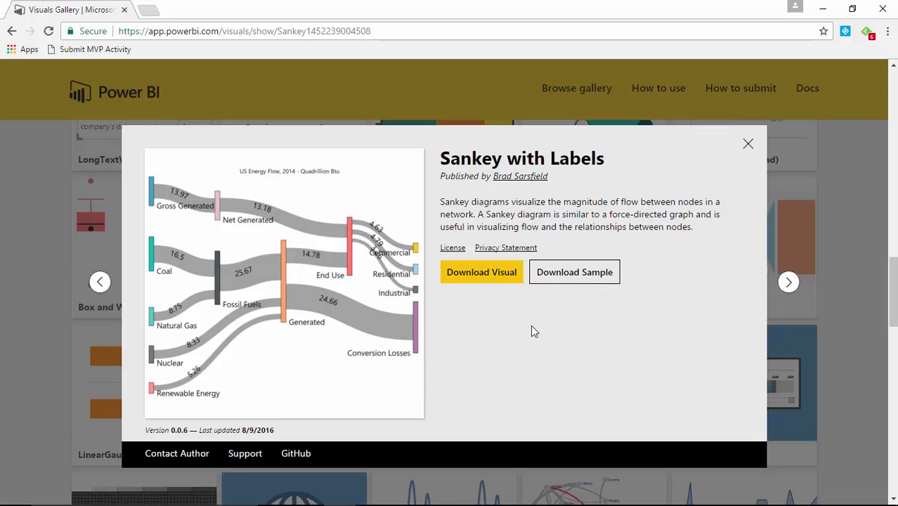
mouse_move(495, 277)
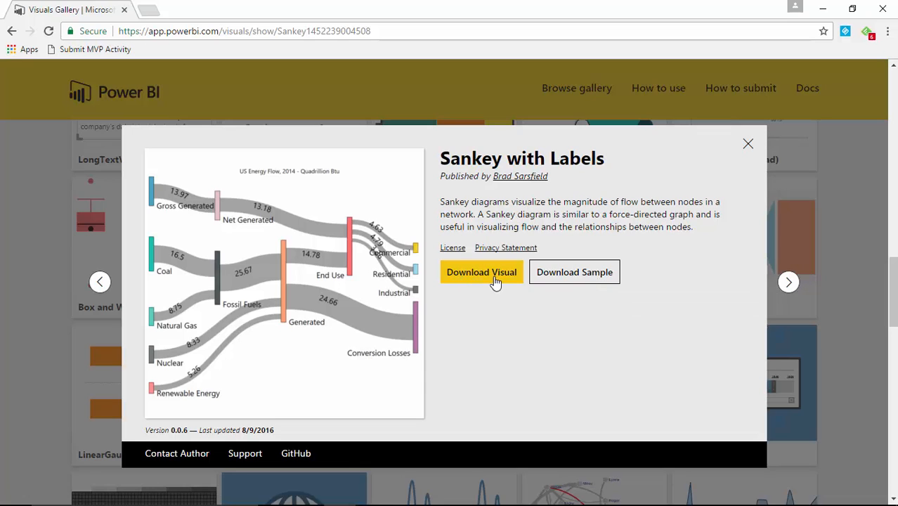
Step: Start downloading Sankey with Labels to reach its licence agreement
click(481, 272)
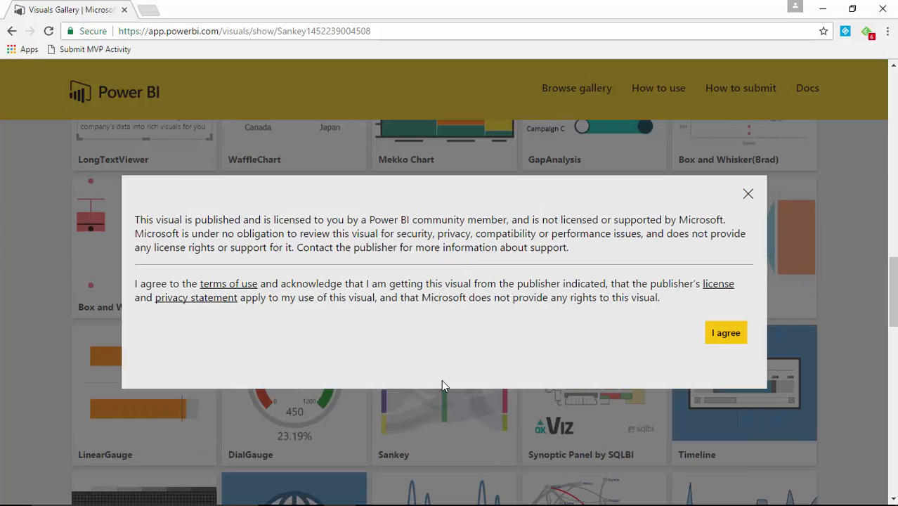
mouse_move(591, 343)
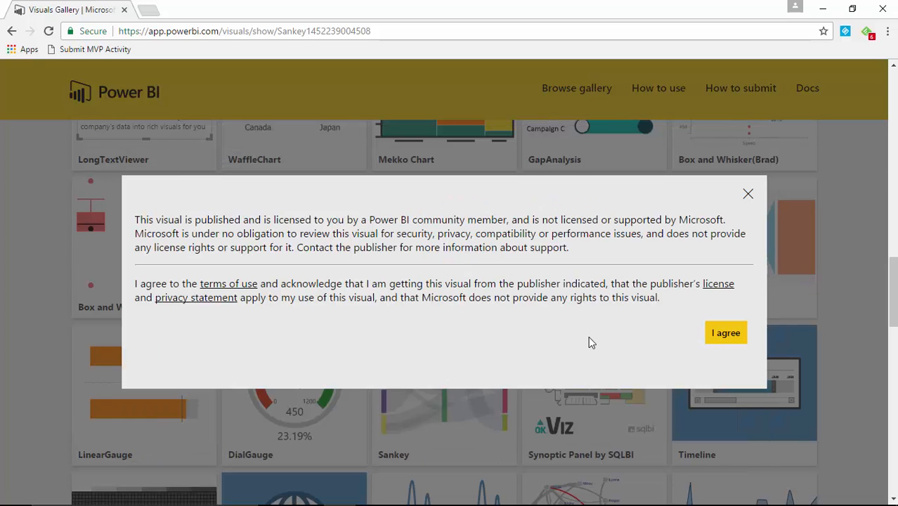
mouse_move(597, 332)
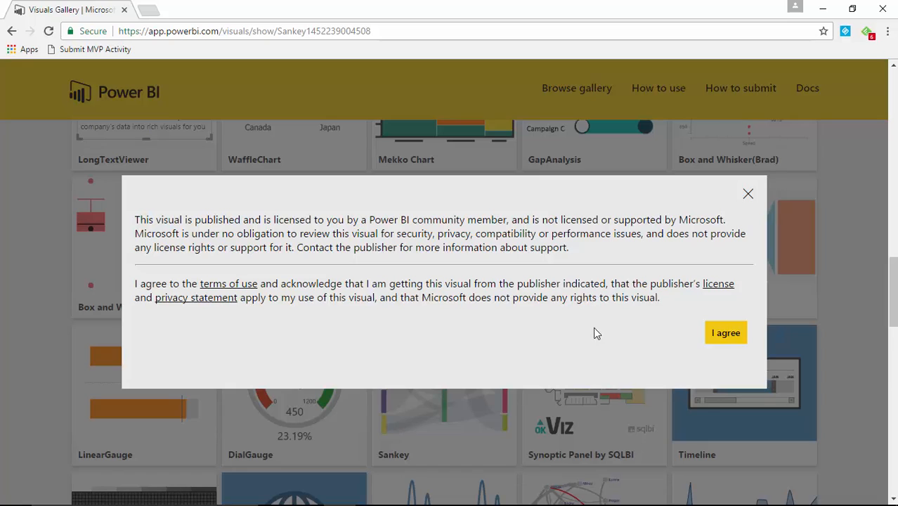
mouse_move(744, 209)
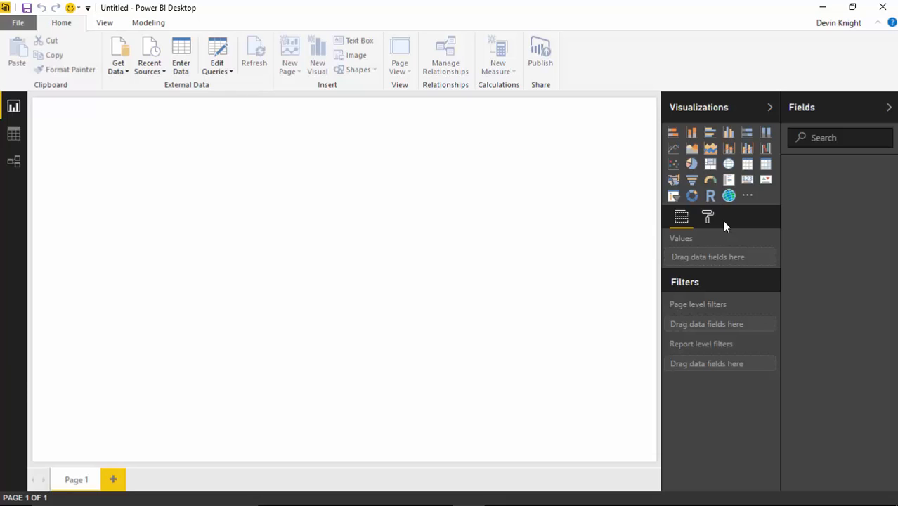
mouse_move(594, 214)
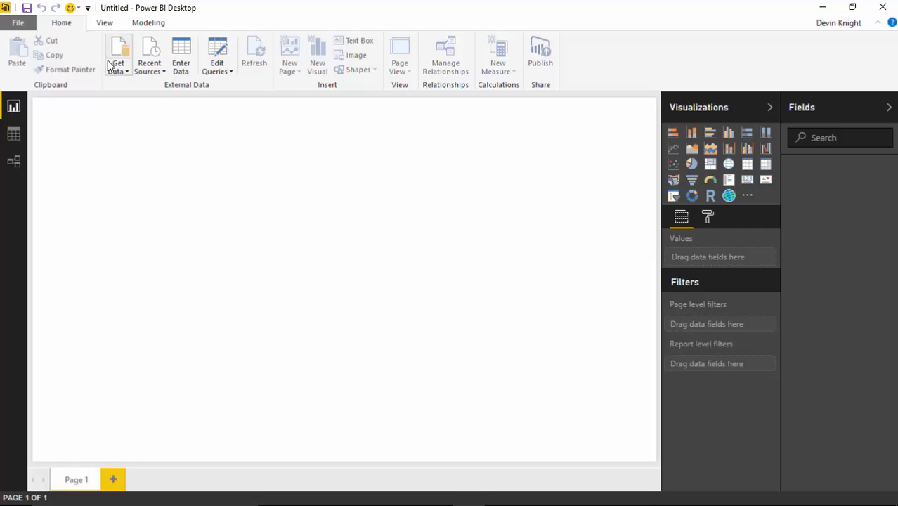
Step: Open Moving Regions.xlsx from the Data folder as an Excel data source
click(117, 55)
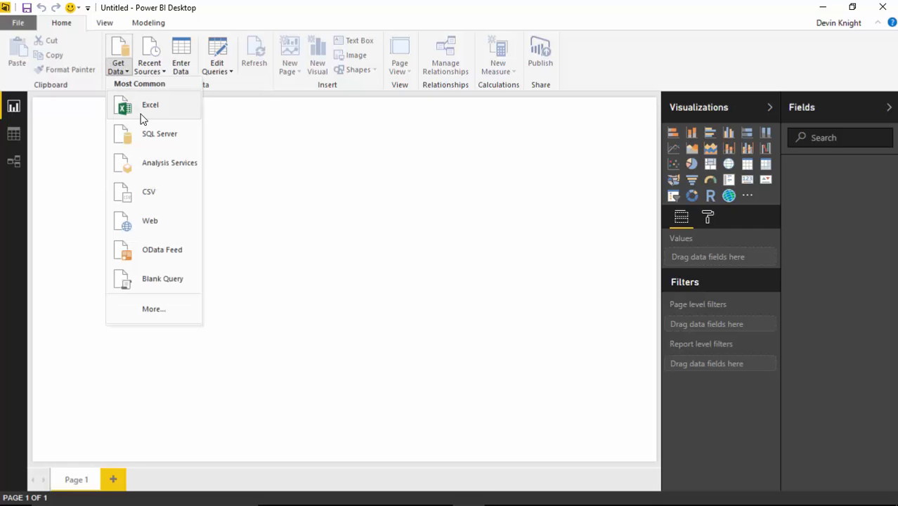
click(150, 104)
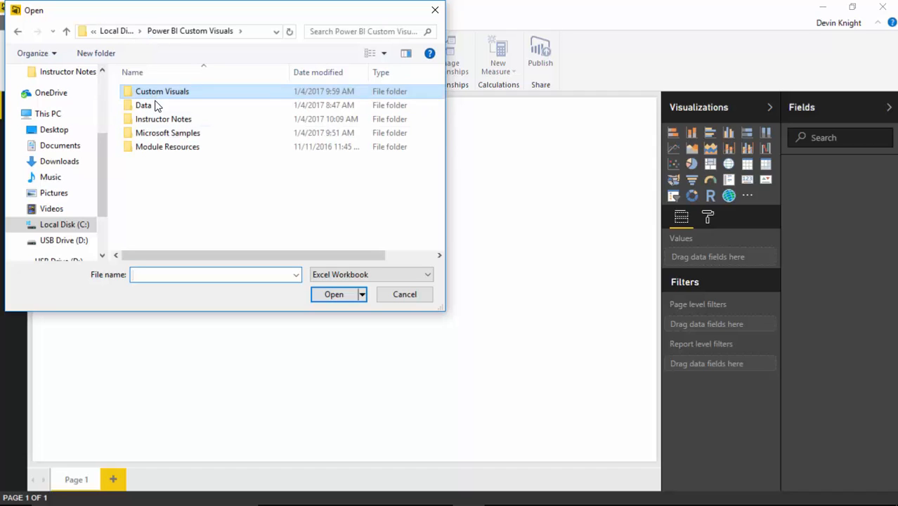
double_click(143, 105)
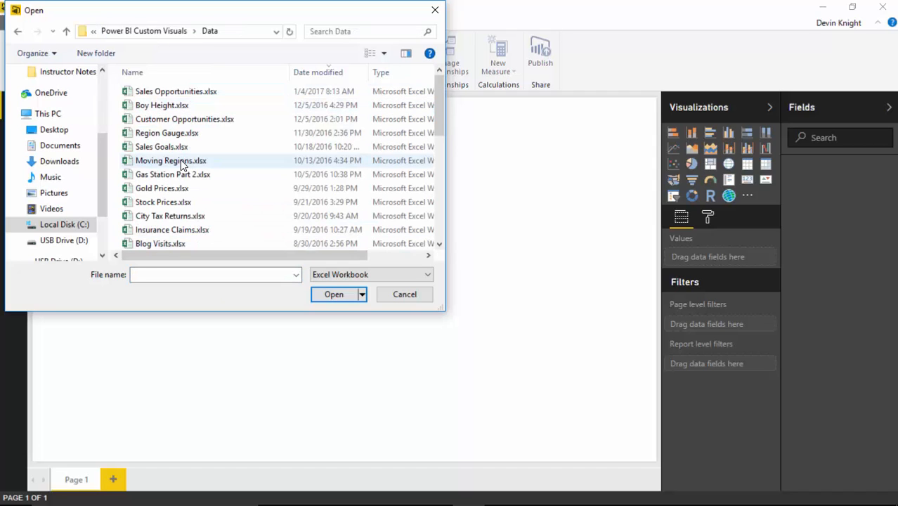
click(170, 160)
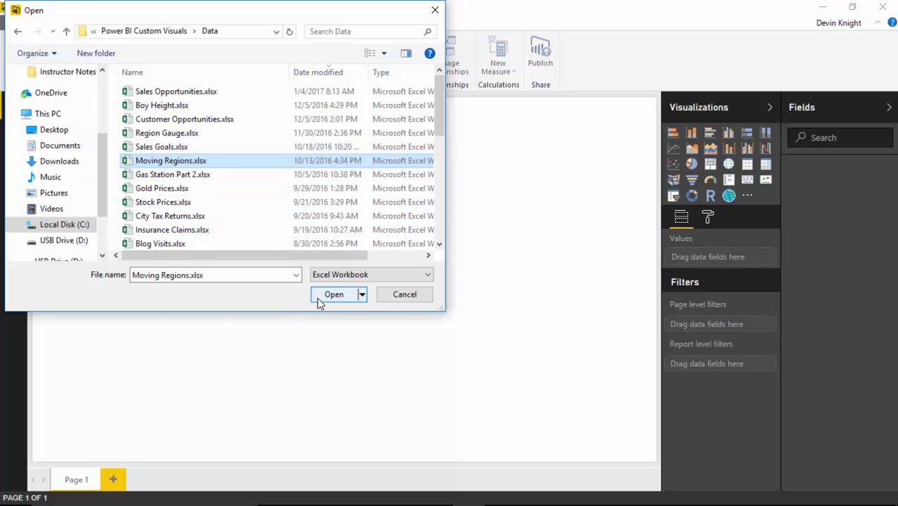
click(334, 294)
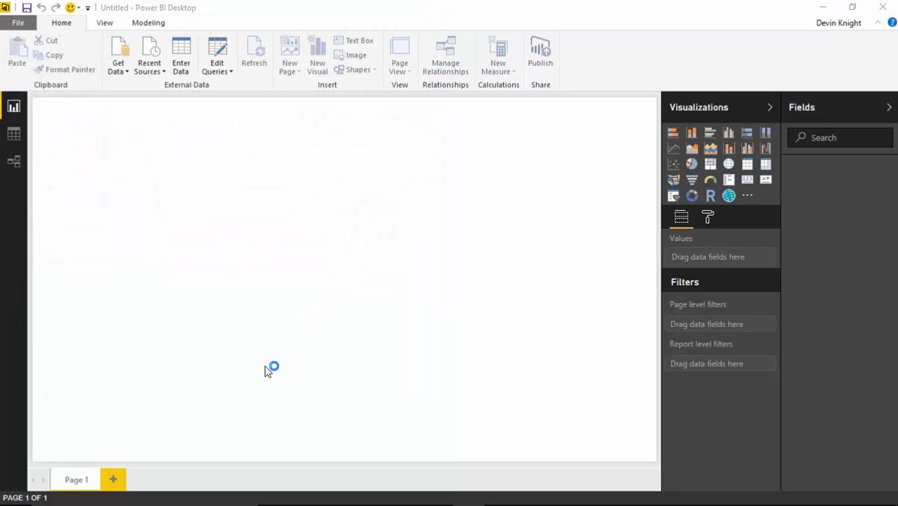
Step: Select the People Moving table in the Navigator and load it
click(118, 56)
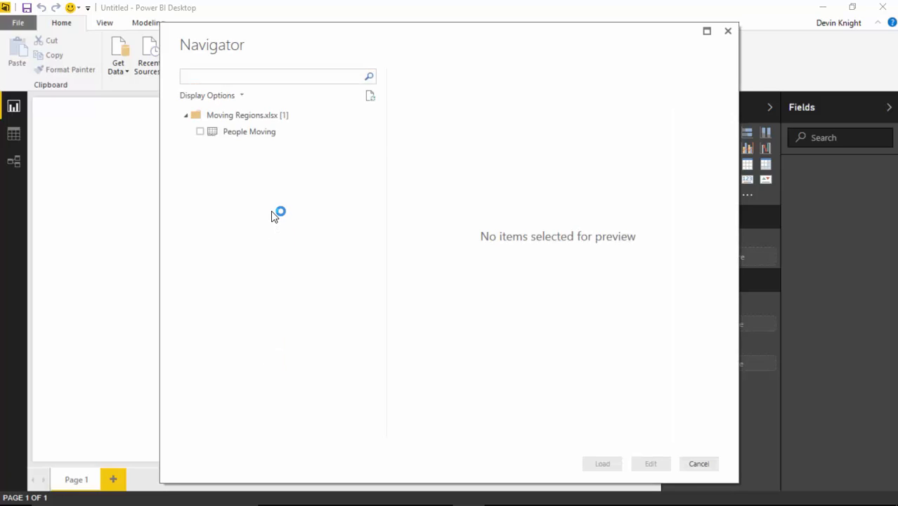
mouse_move(258, 169)
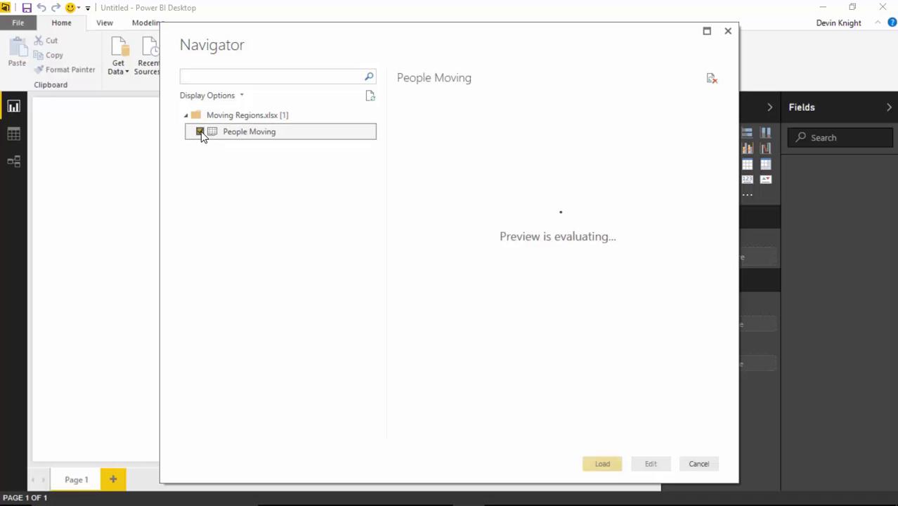
click(200, 132)
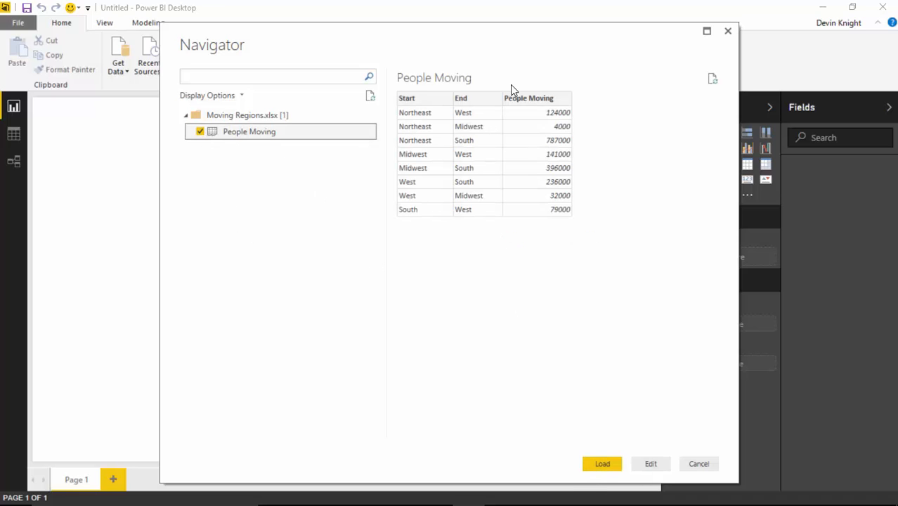
mouse_move(496, 237)
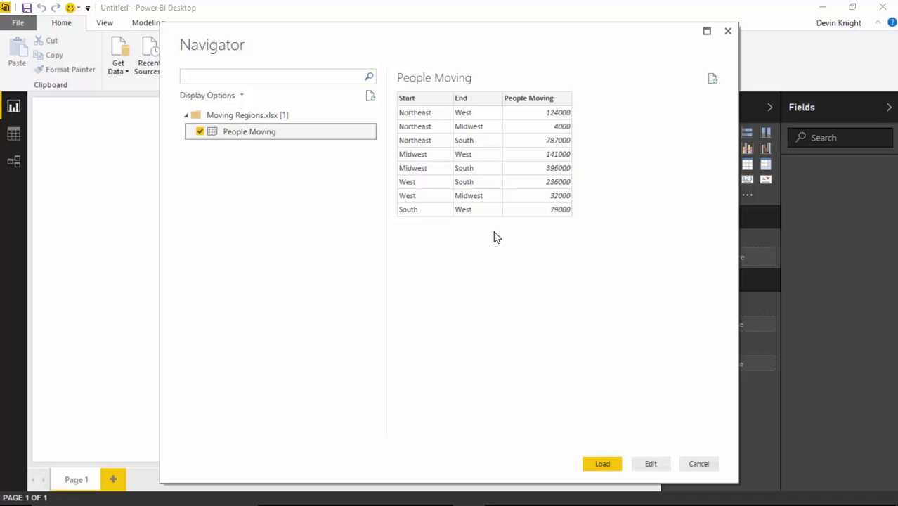
click(602, 463)
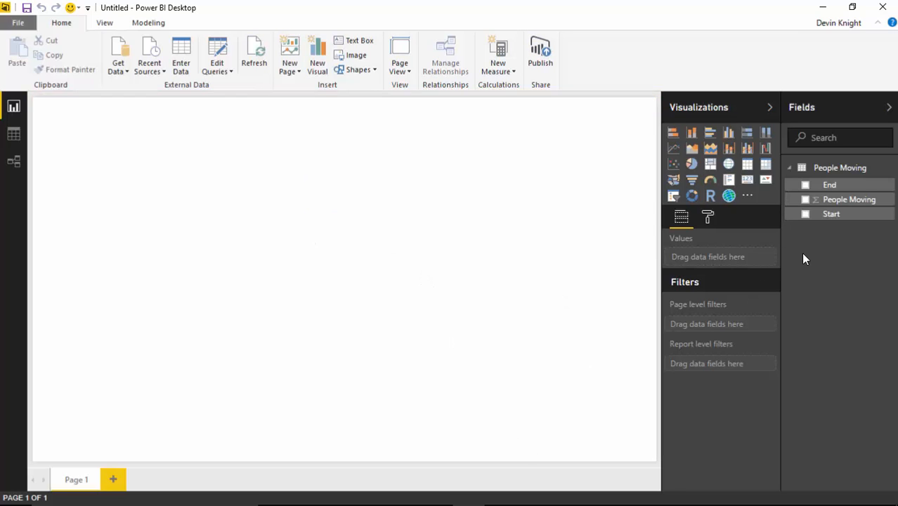
mouse_move(783, 290)
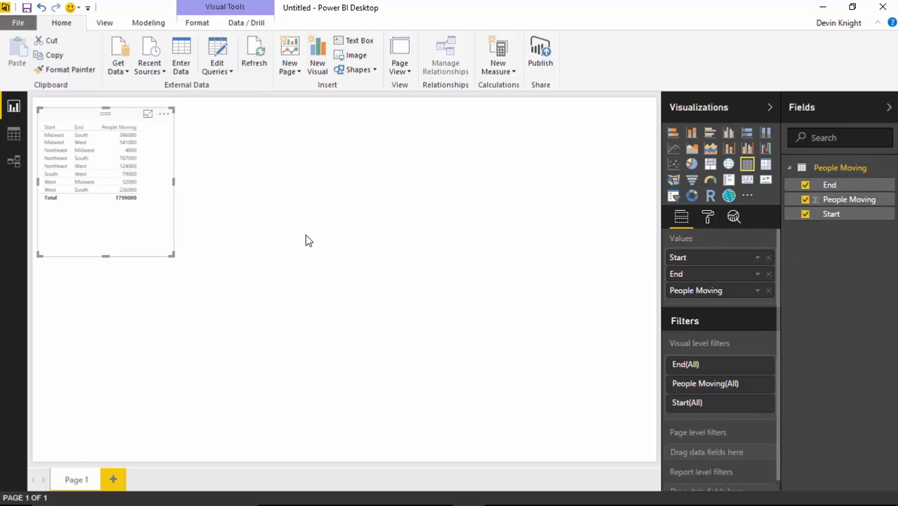
Step: Increase the table's text size via the General formatting settings
click(707, 216)
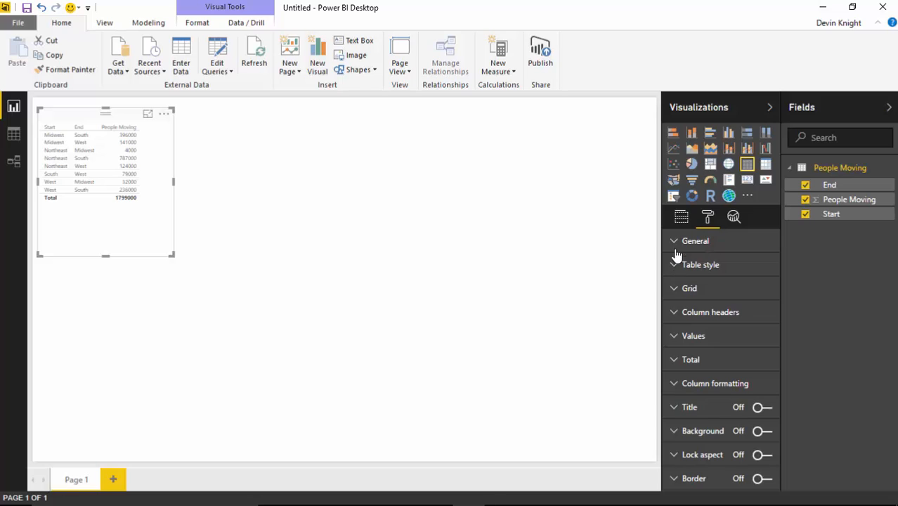
click(695, 241)
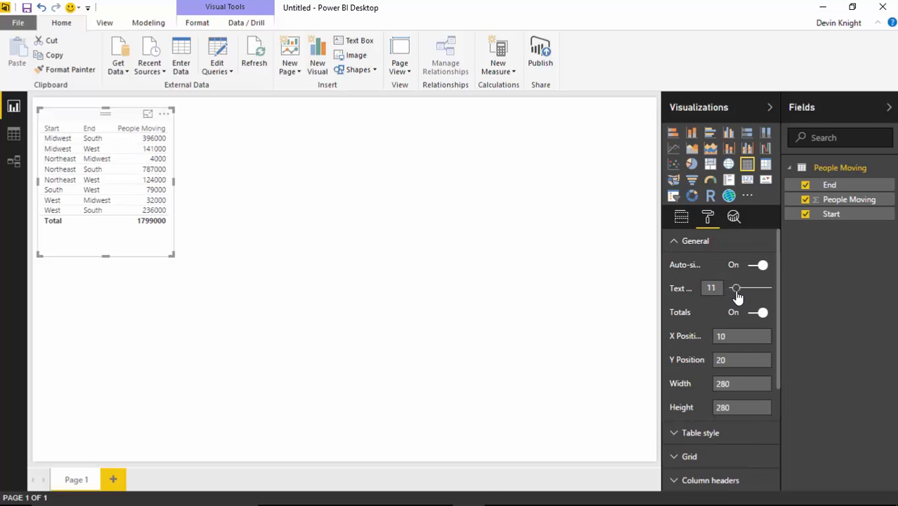
drag(105, 183, 533, 215)
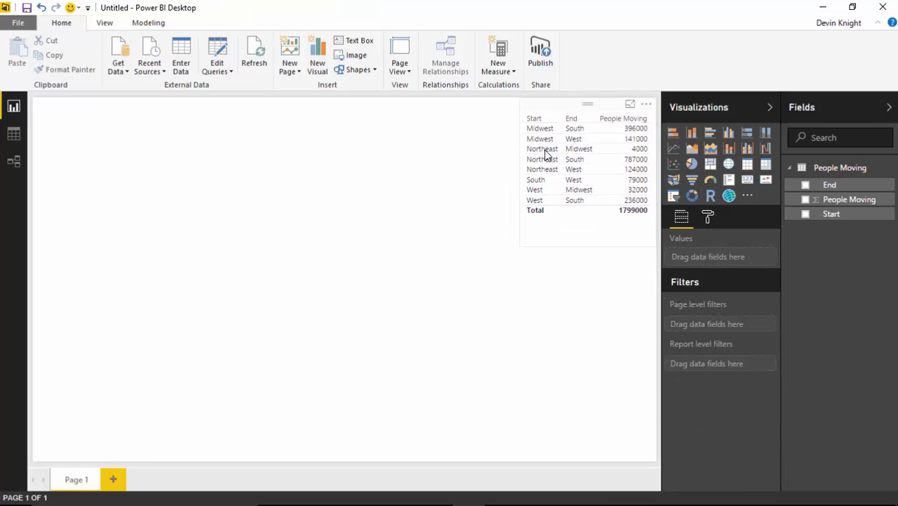
mouse_move(641, 138)
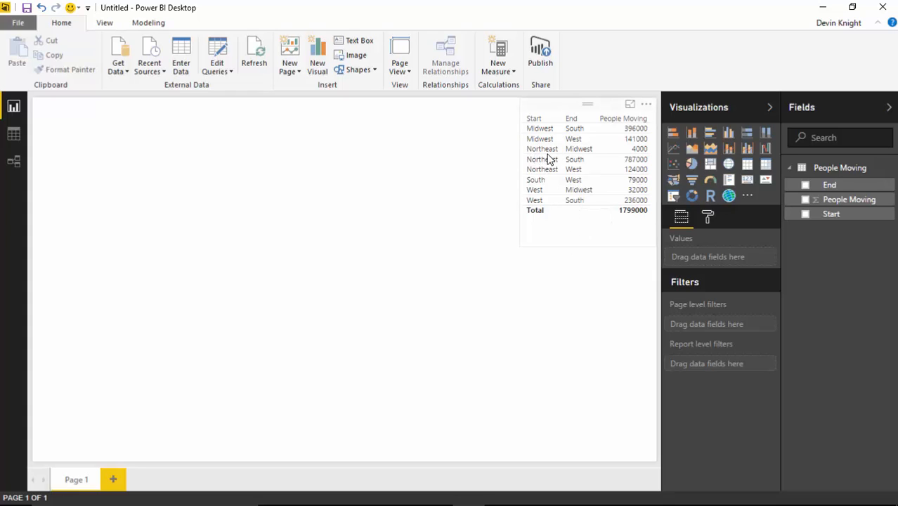
mouse_move(578, 201)
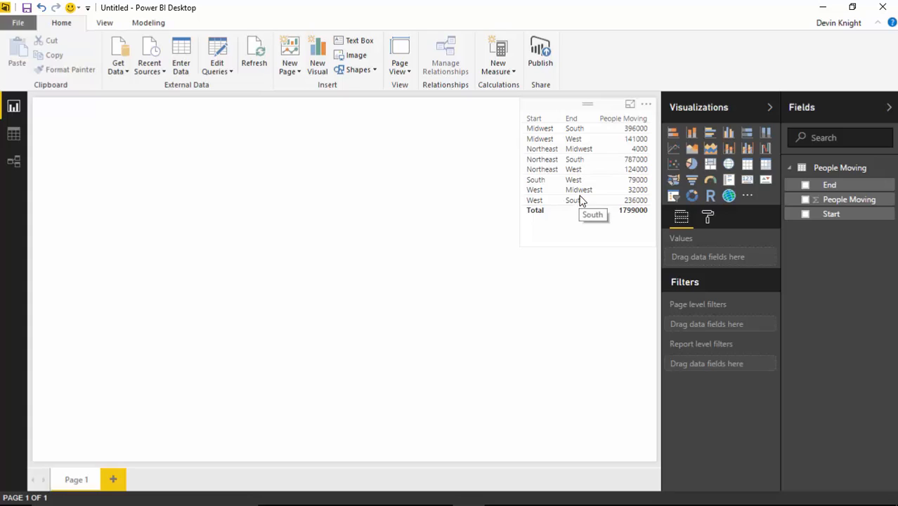
mouse_move(430, 243)
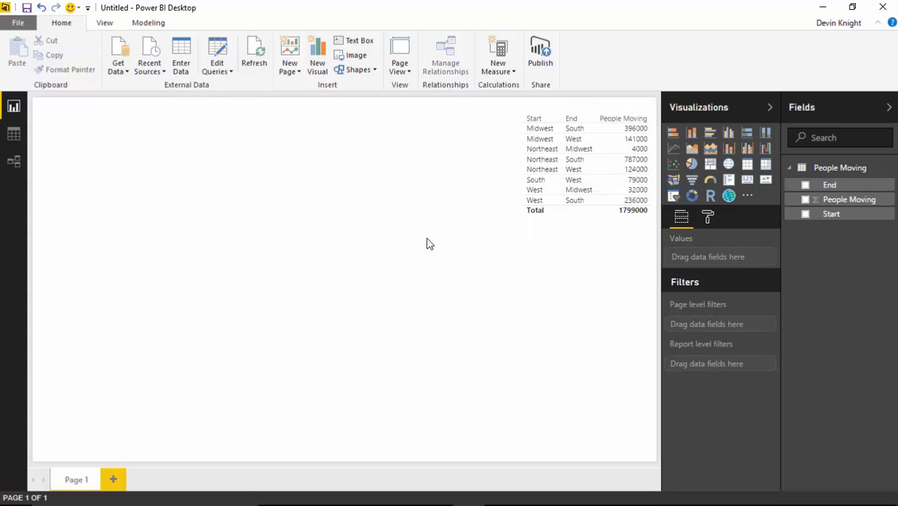
mouse_move(552, 169)
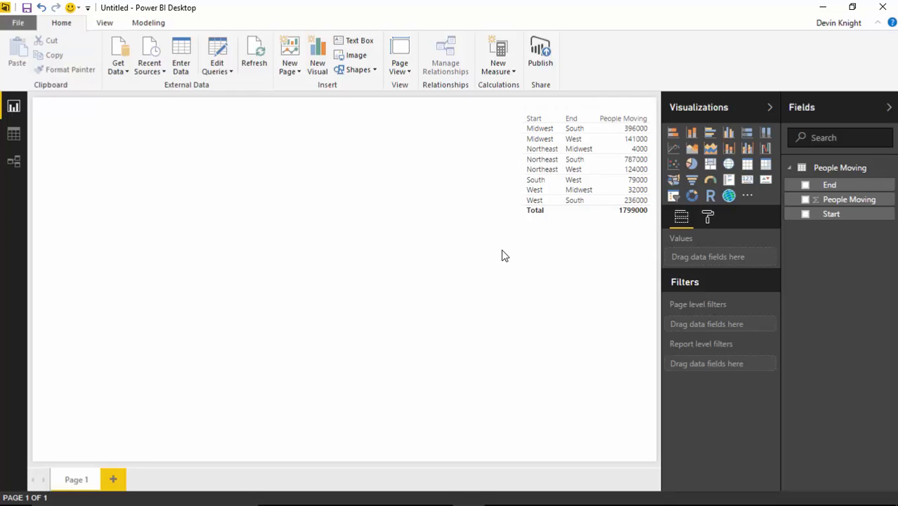
mouse_move(508, 255)
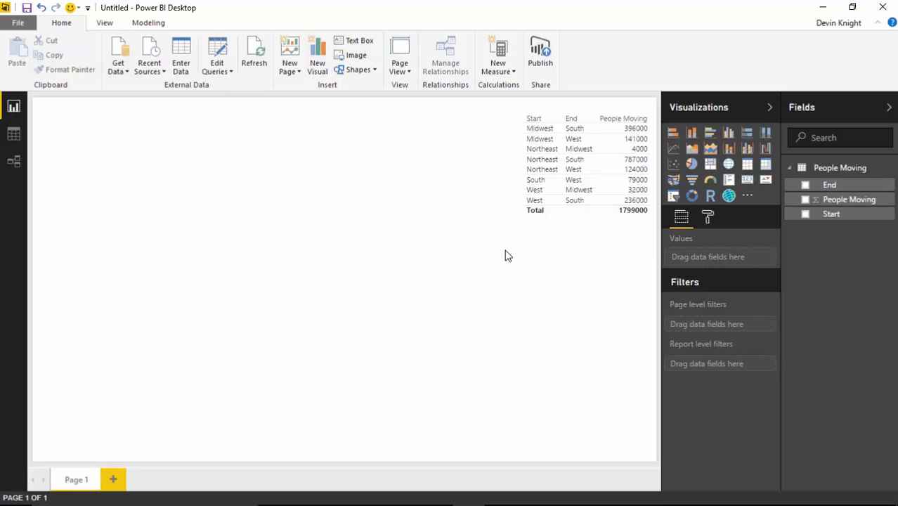
mouse_move(443, 295)
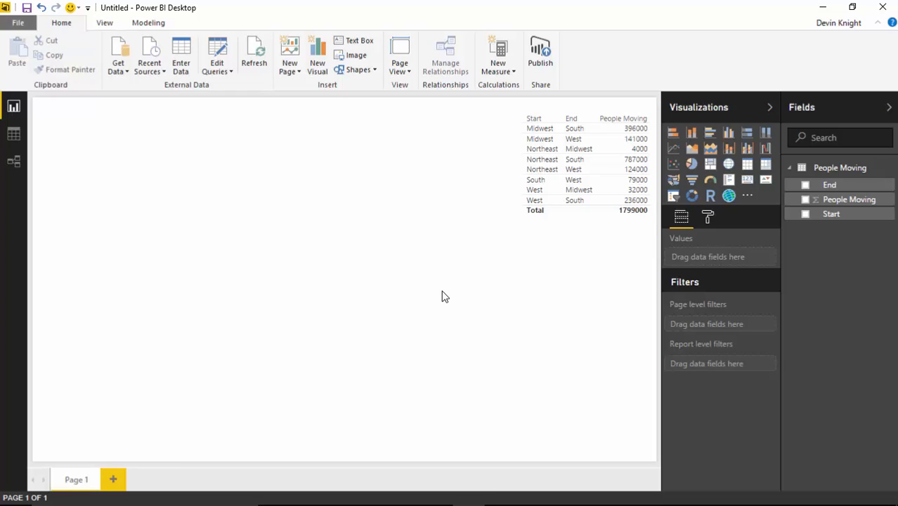
mouse_move(444, 295)
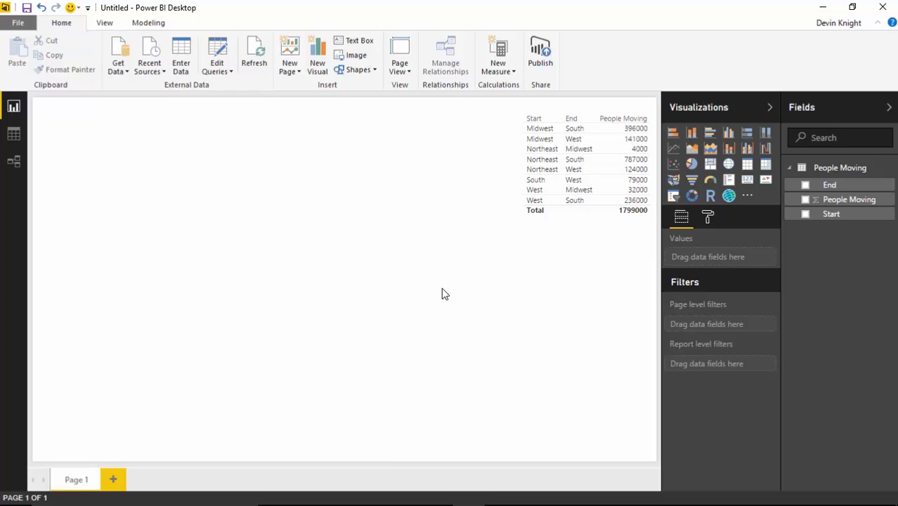
mouse_move(444, 294)
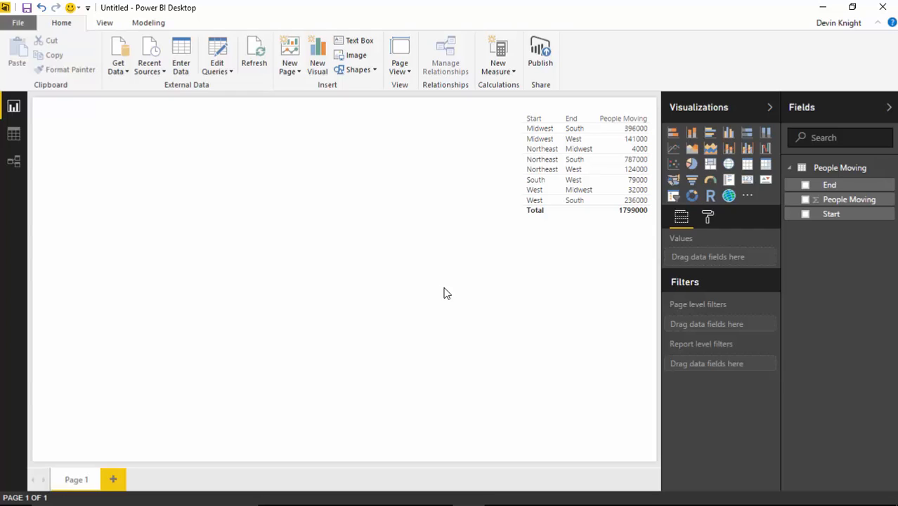
mouse_move(447, 293)
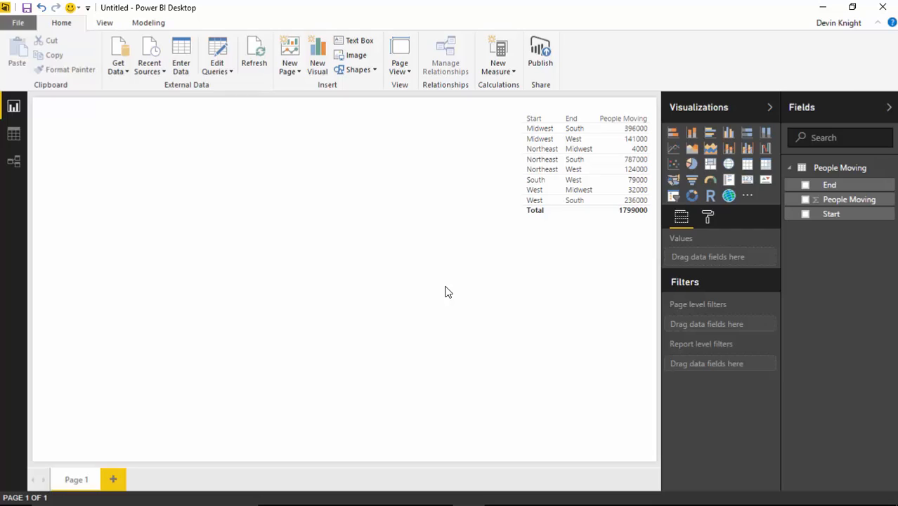
mouse_move(659, 252)
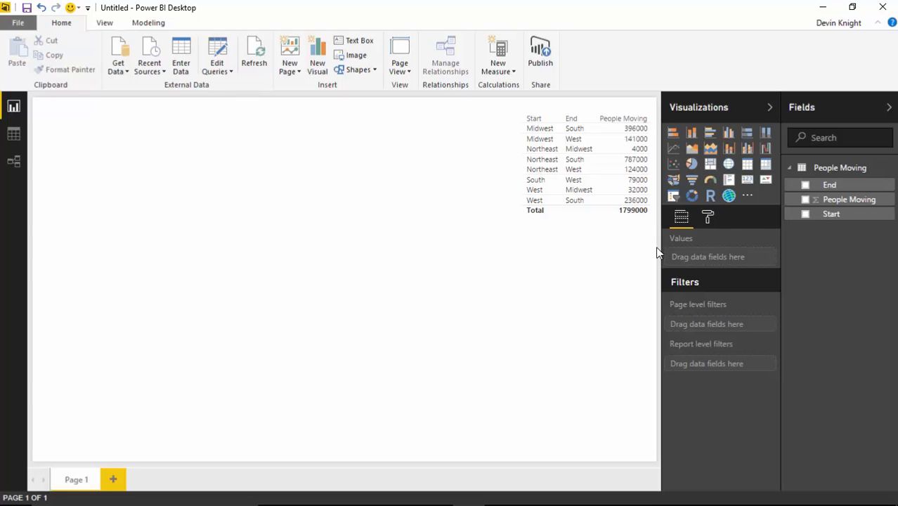
Step: Import the SankeyDiagram.0.1.1.pbiviz custom visual into the report
click(747, 196)
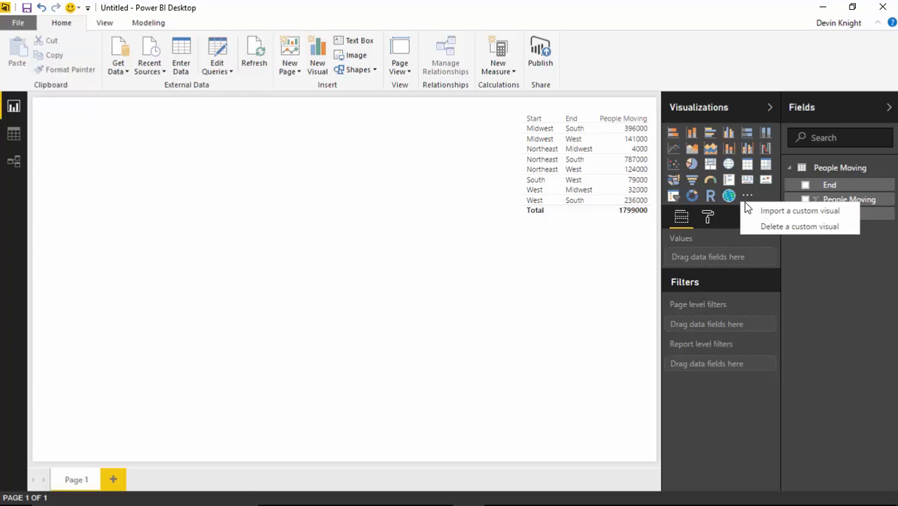
mouse_move(661, 283)
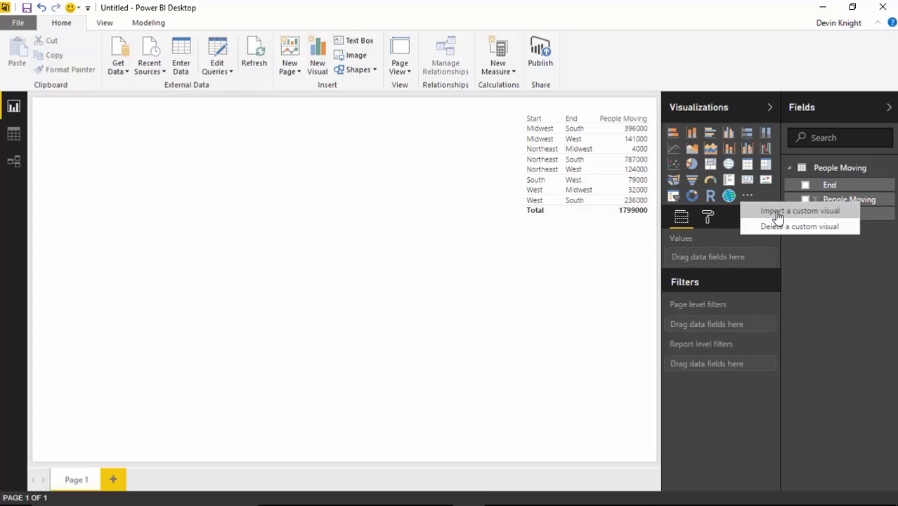
click(799, 211)
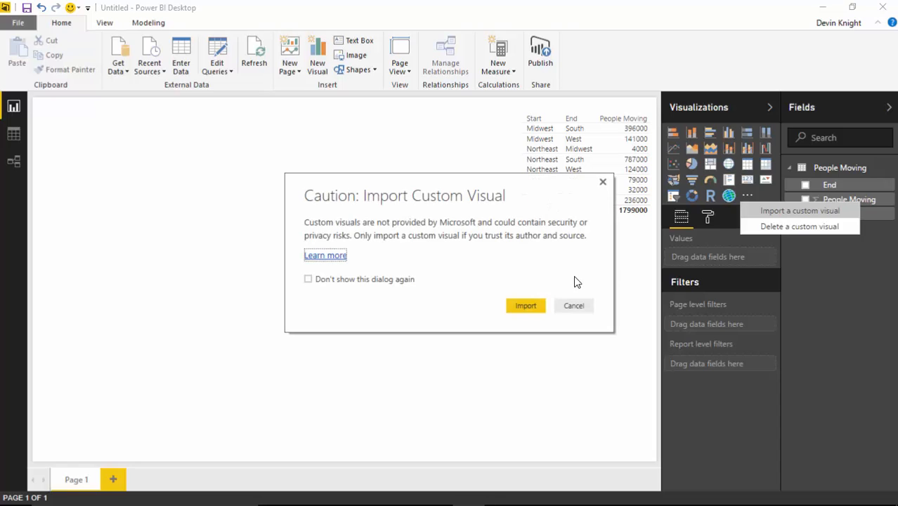
click(525, 304)
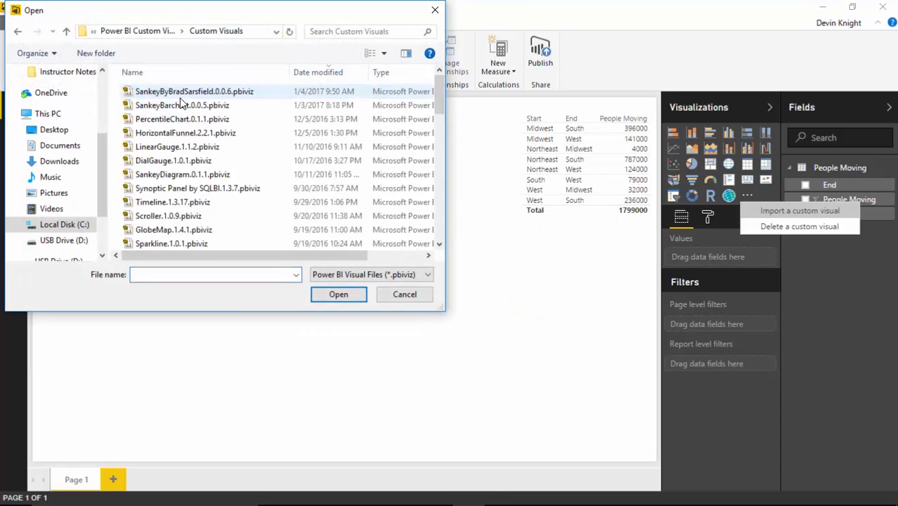
click(183, 174)
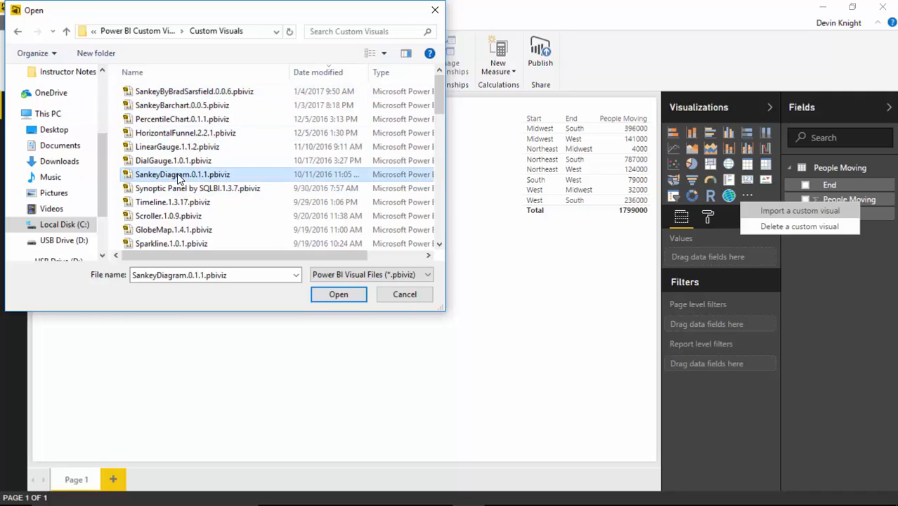
click(338, 294)
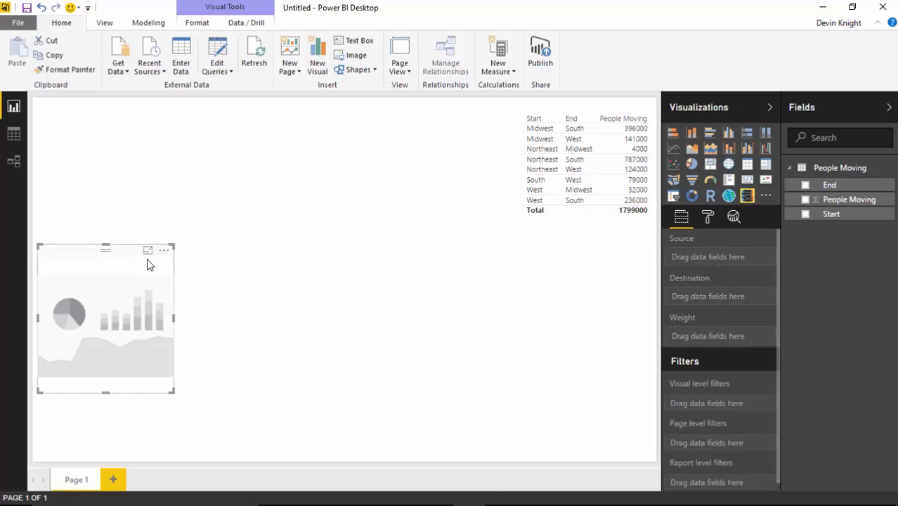
Step: Enlarge the Sankey visual and add Start as source and End as destination
drag(174, 393, 436, 393)
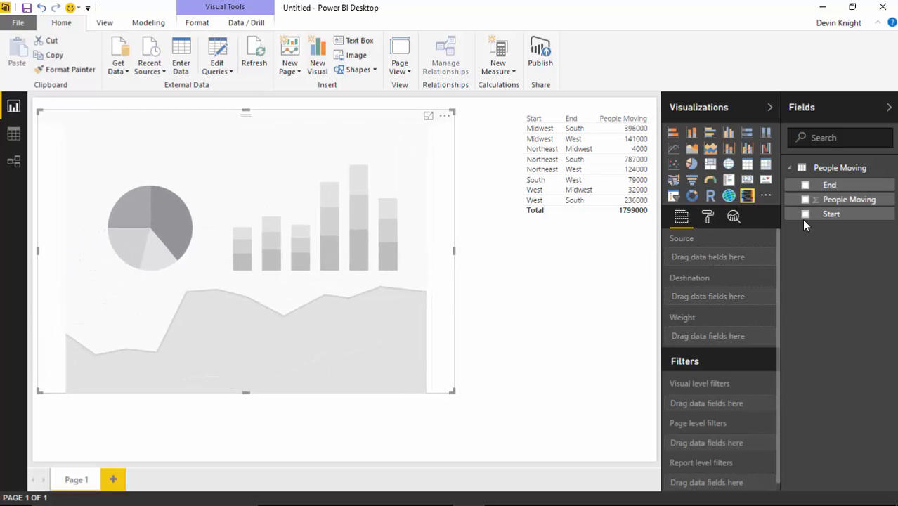
click(805, 214)
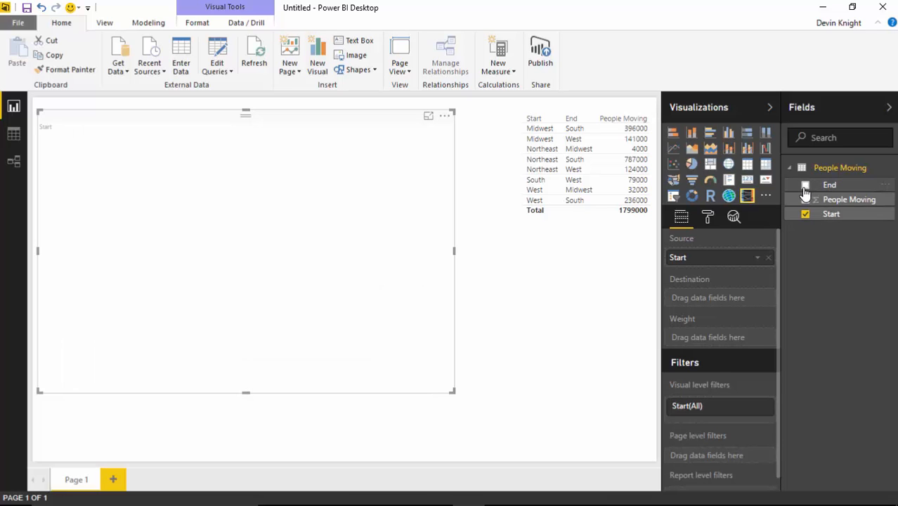
click(805, 184)
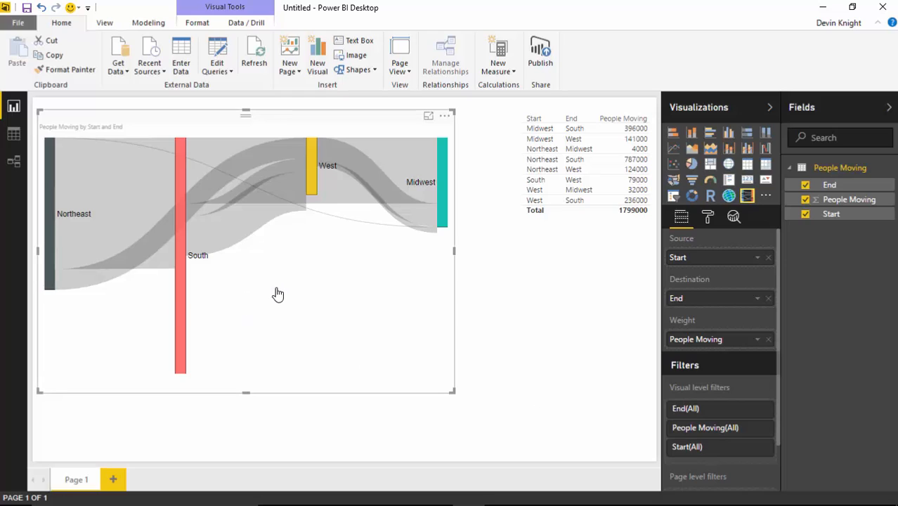
mouse_move(205, 293)
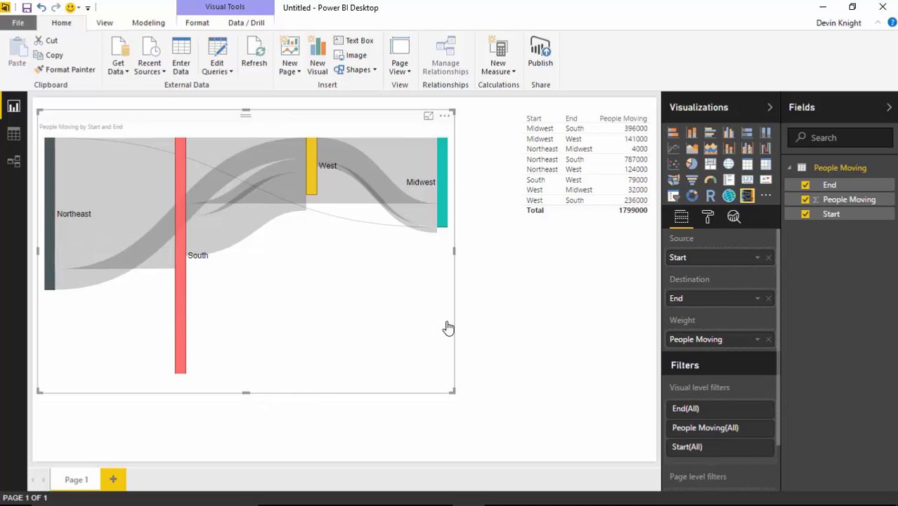
mouse_move(437, 231)
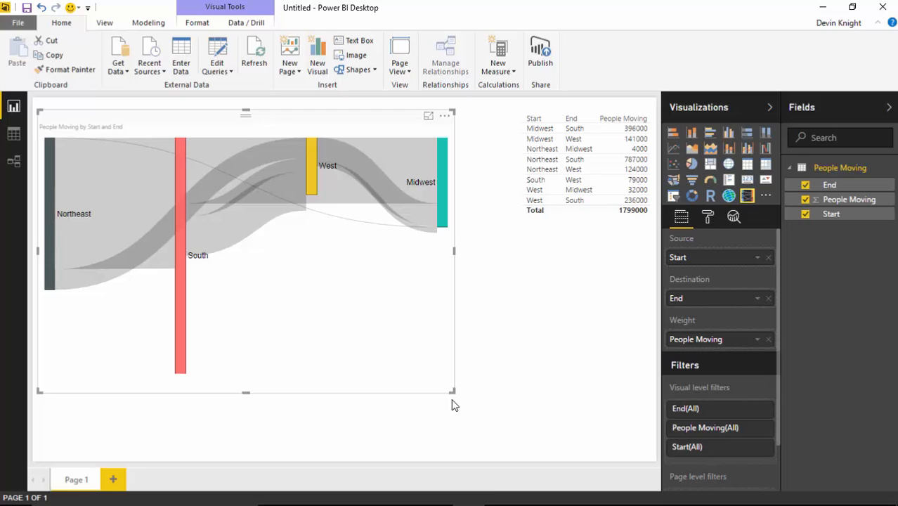
mouse_move(361, 335)
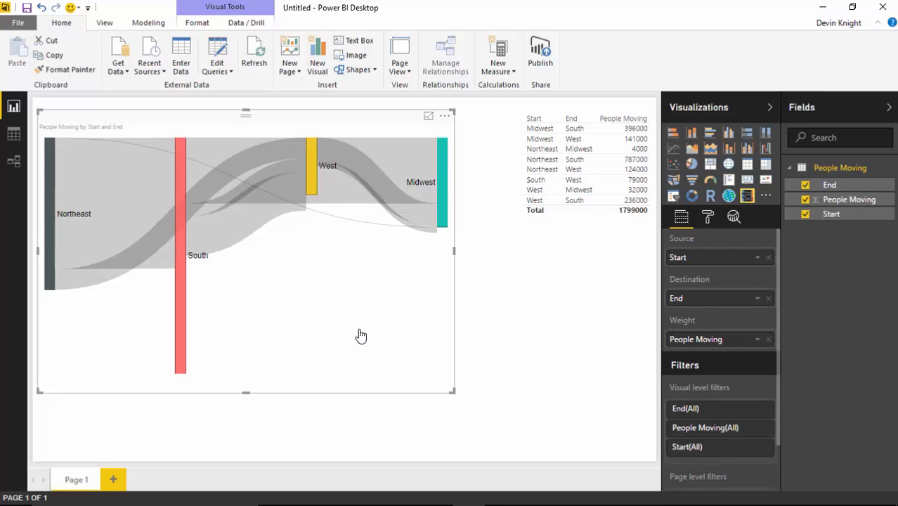
mouse_move(709, 269)
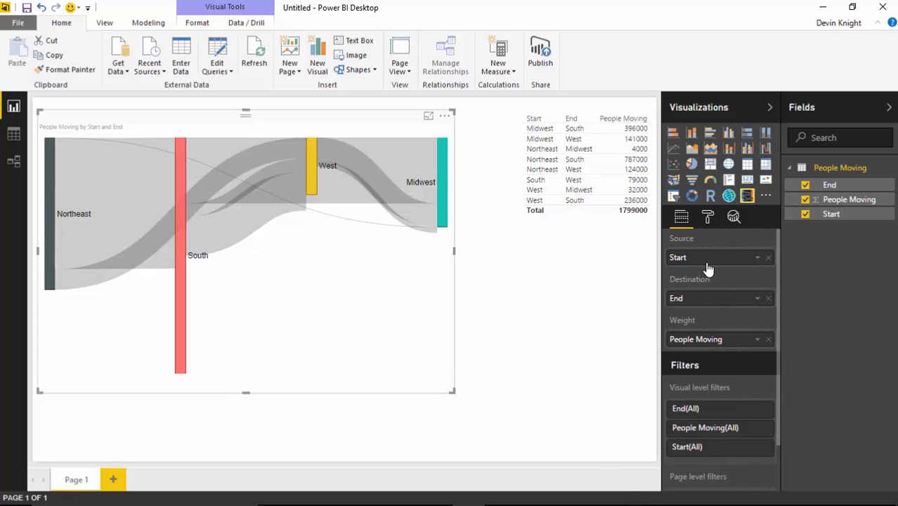
mouse_move(706, 301)
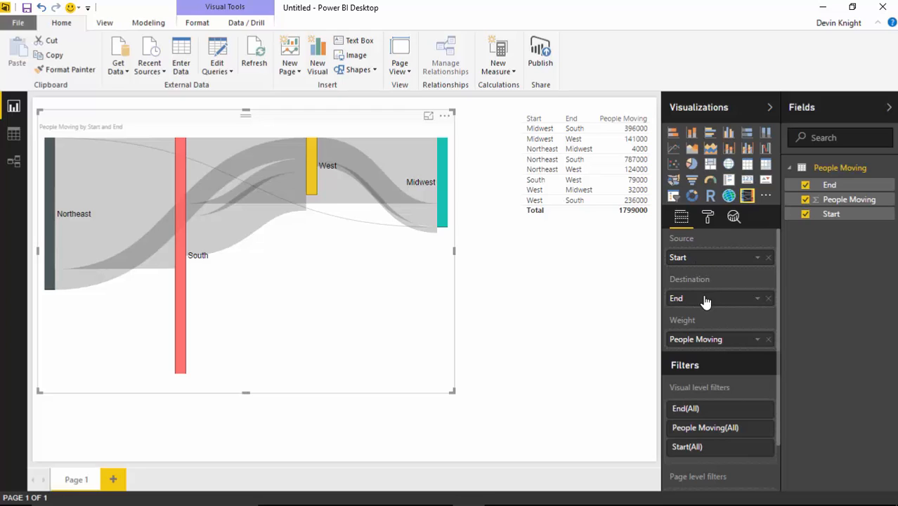
mouse_move(698, 349)
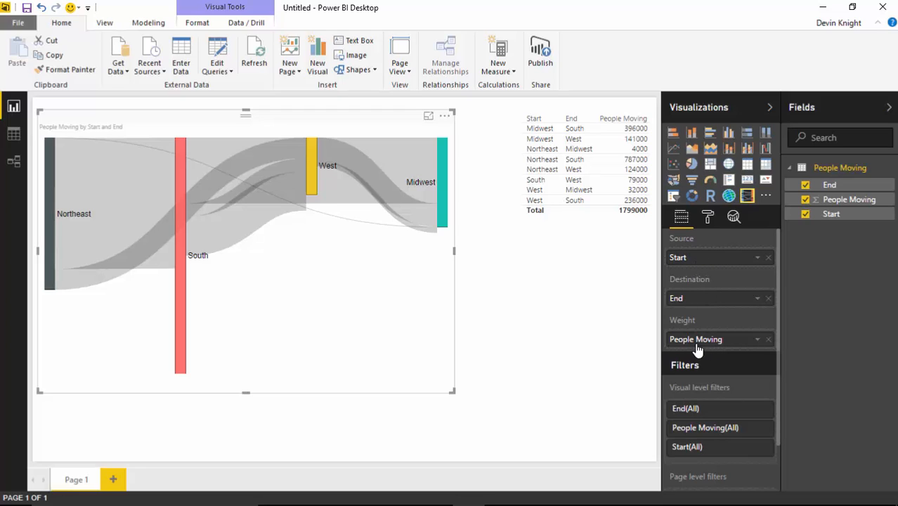
mouse_move(478, 361)
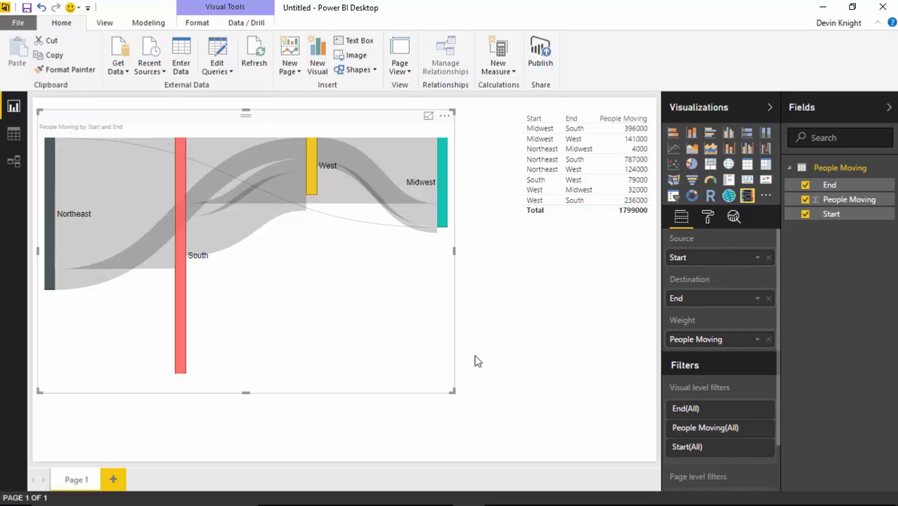
mouse_move(415, 133)
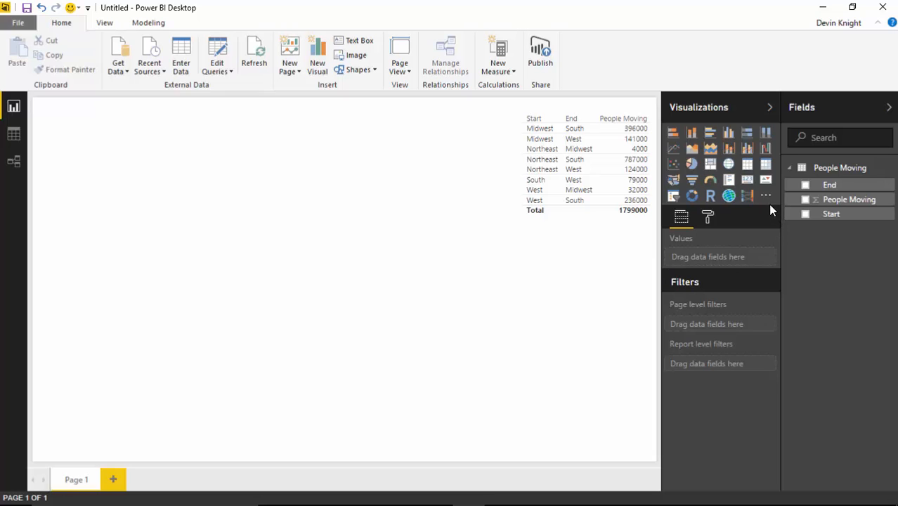
Step: Import SankeyByBradSarsfield.0.0.6.pbiviz and add it to the page
click(765, 196)
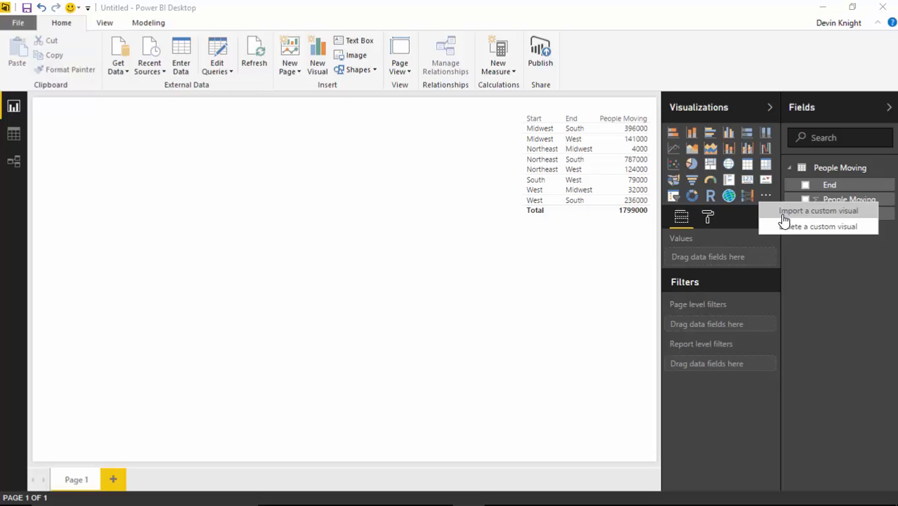
click(818, 210)
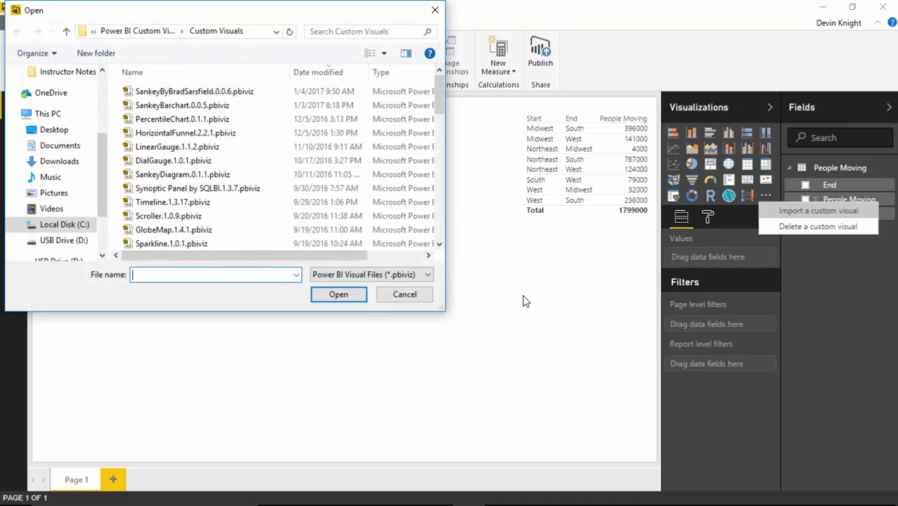
click(194, 90)
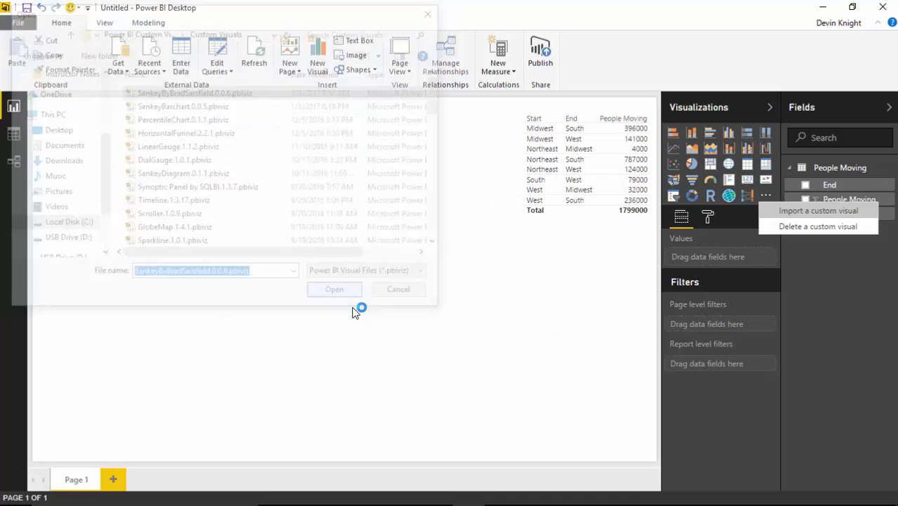
click(333, 288)
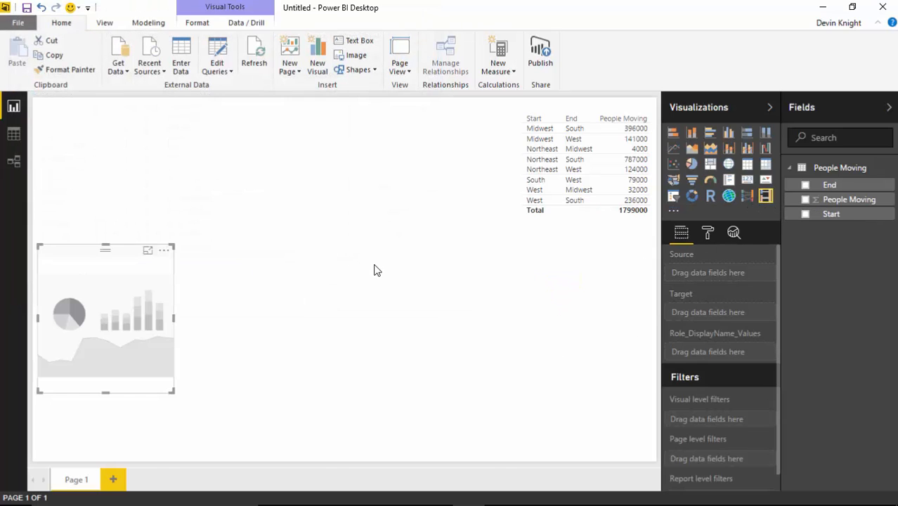
Step: Enlarge the Sankey and map Start to End, weighted by People Moving
drag(175, 393, 416, 394)
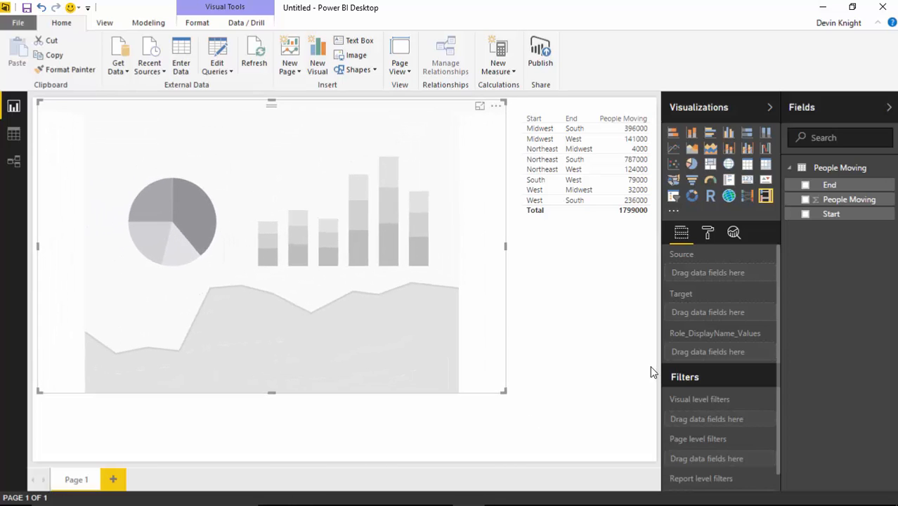
mouse_move(746, 370)
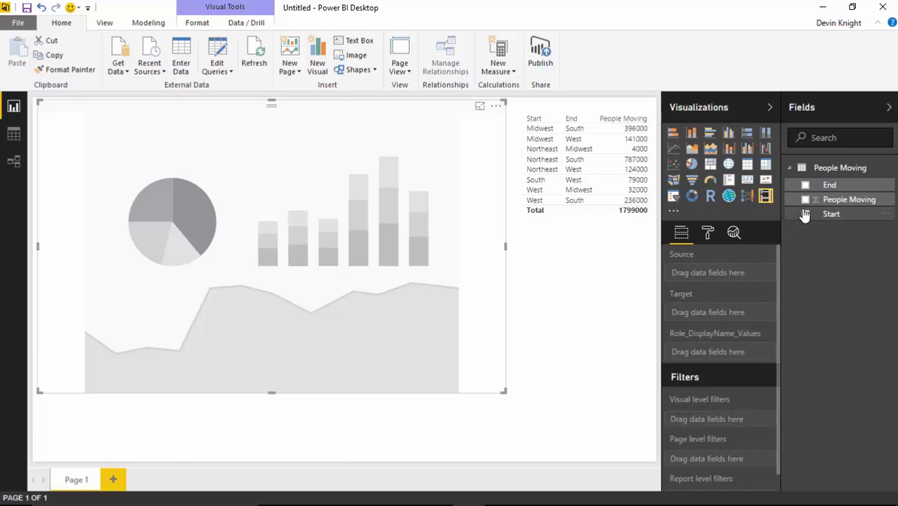
click(805, 213)
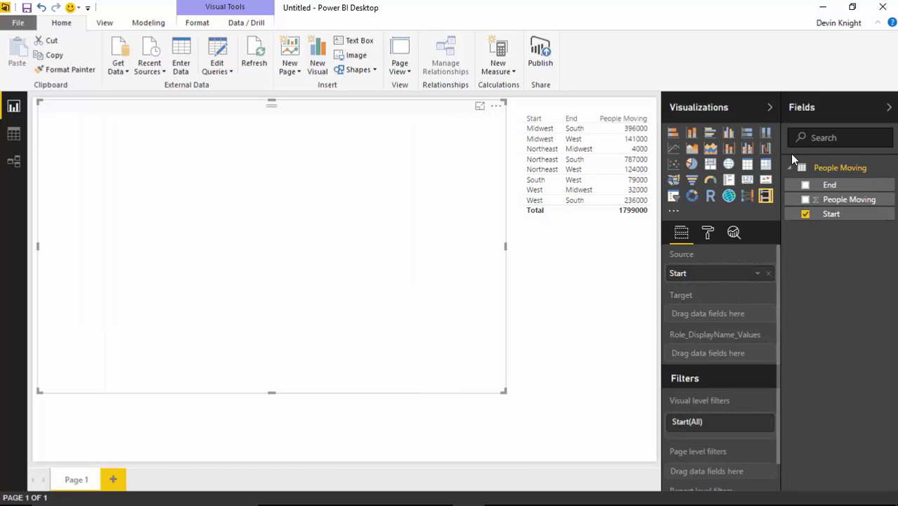
click(805, 185)
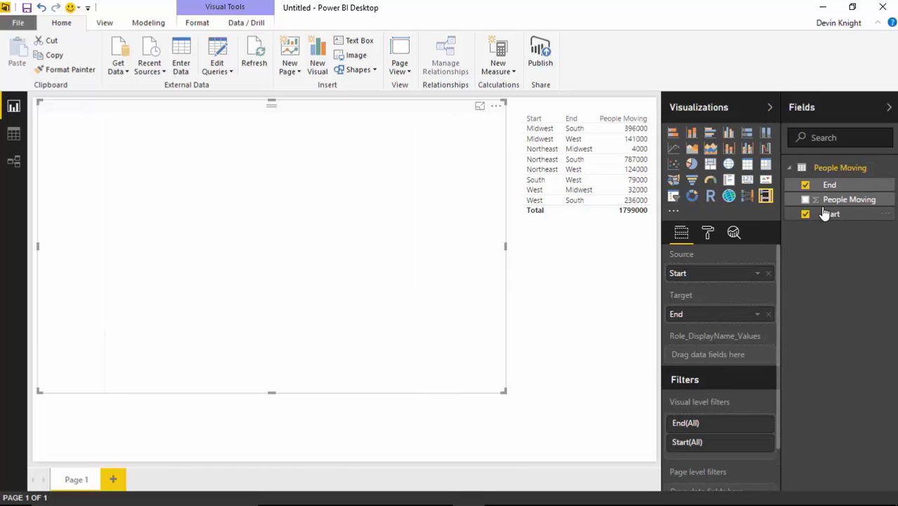
click(805, 214)
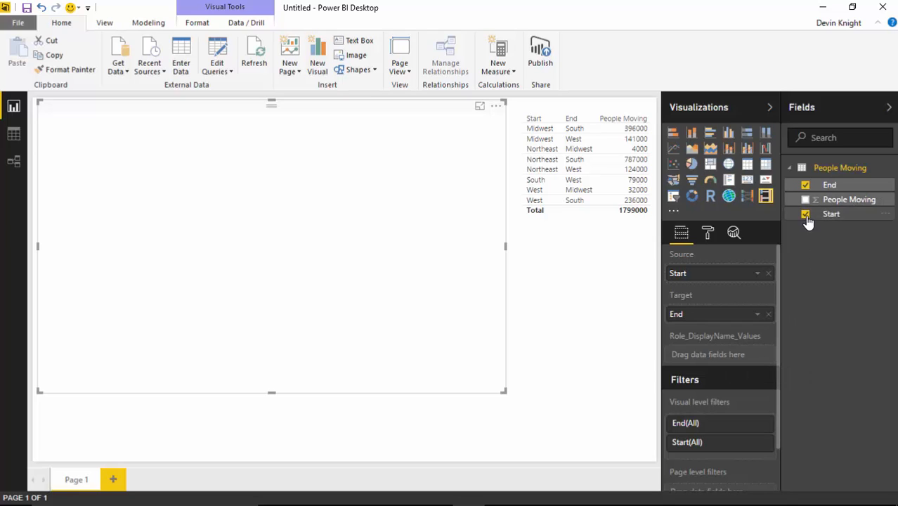
click(805, 199)
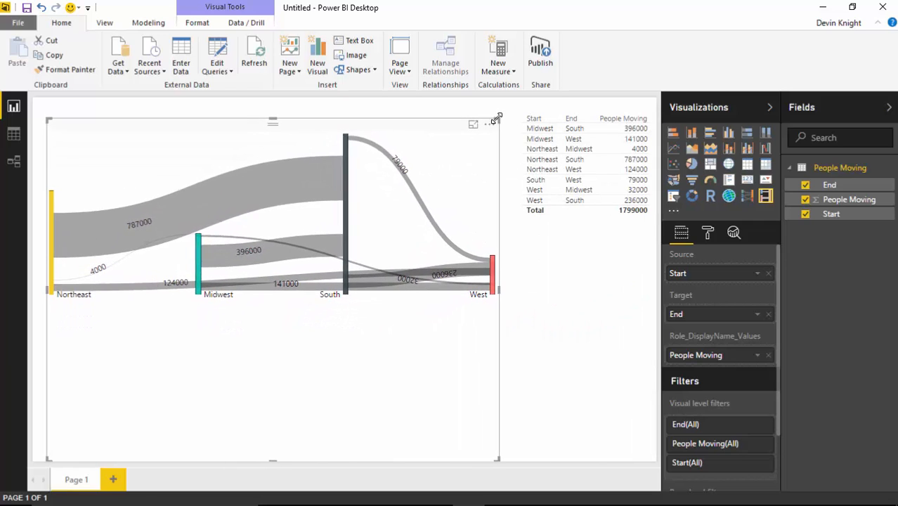
click(179, 334)
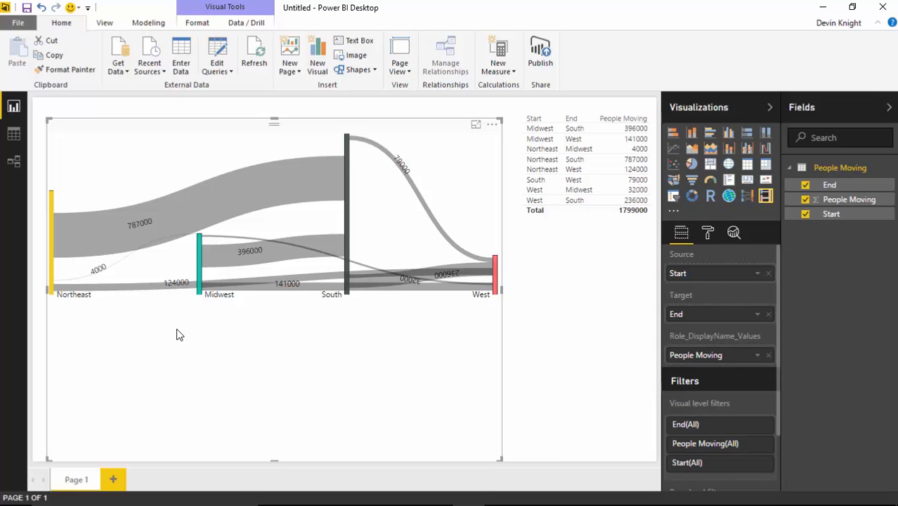
mouse_move(123, 245)
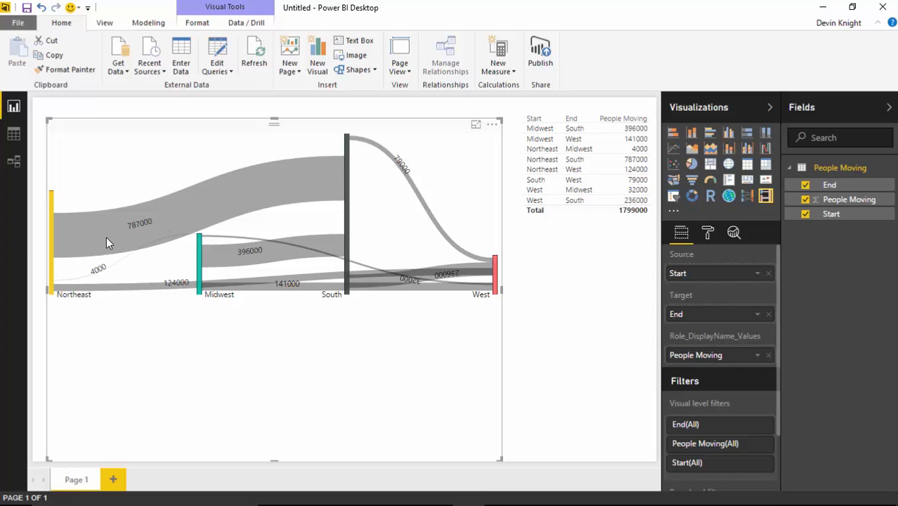
mouse_move(181, 205)
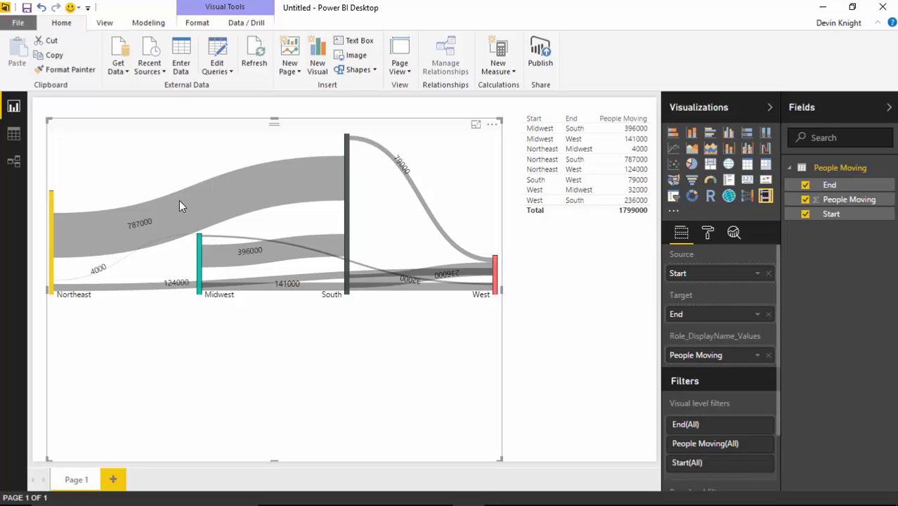
mouse_move(159, 239)
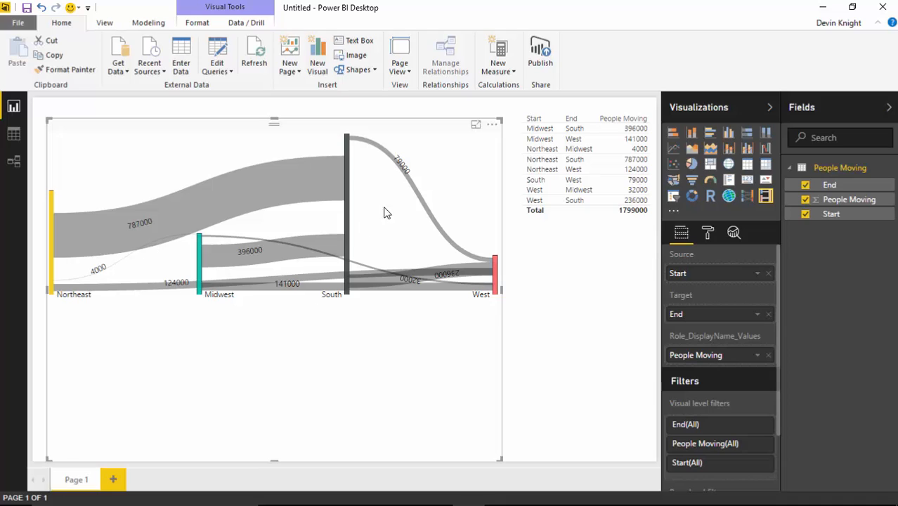
mouse_move(418, 399)
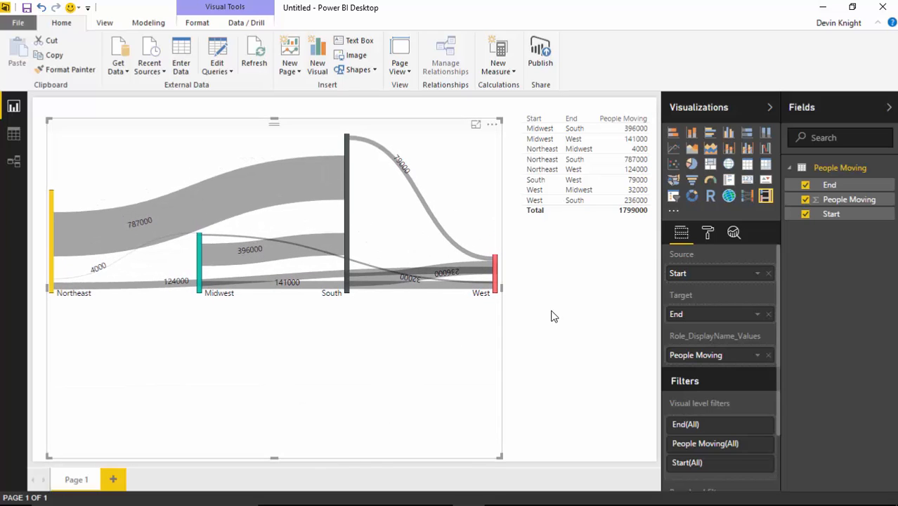
Step: Turn on Names under Link Labels in the Sankey's Format pane
click(707, 233)
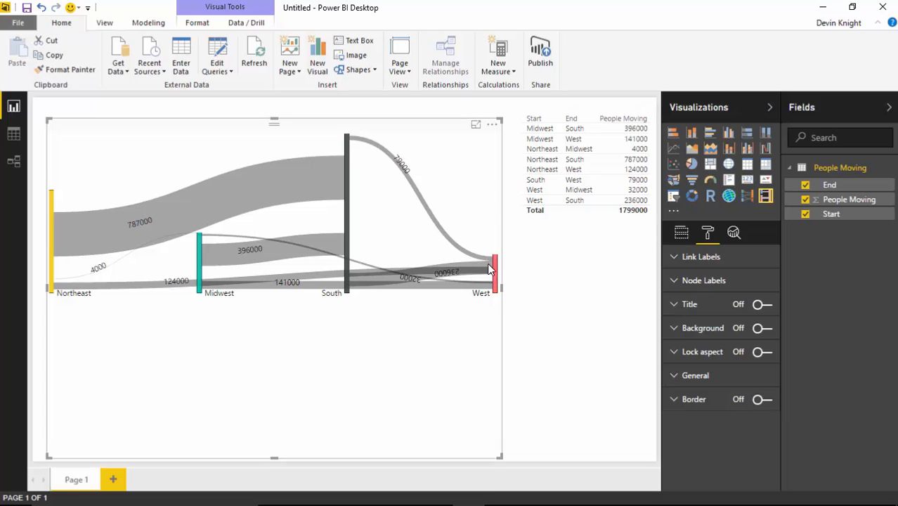
mouse_move(253, 323)
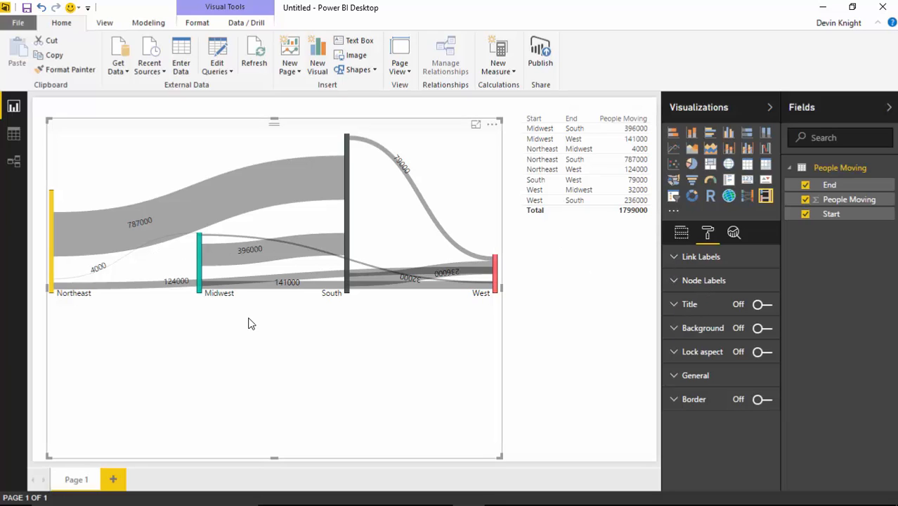
mouse_move(736, 283)
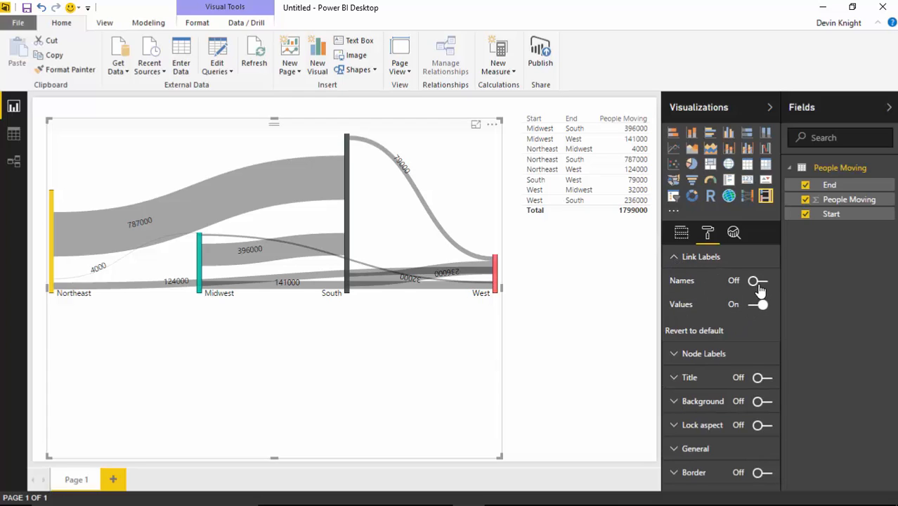
click(757, 280)
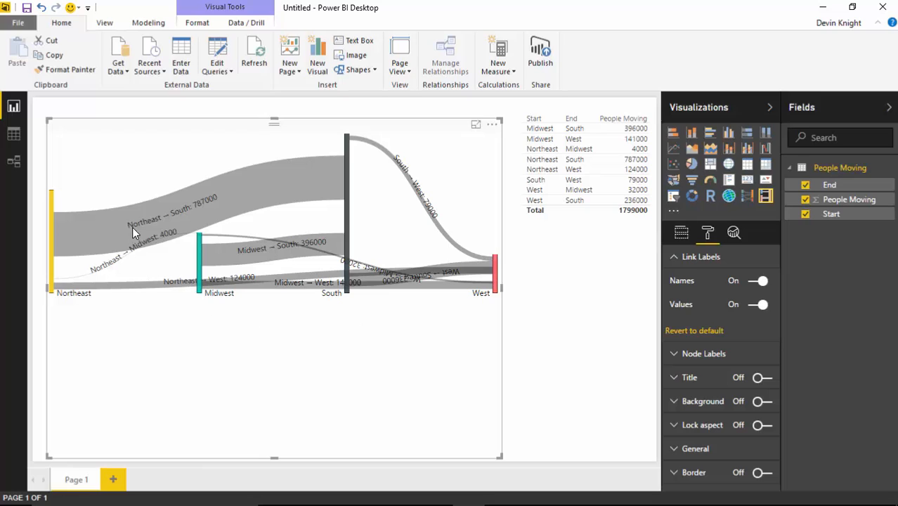
mouse_move(132, 241)
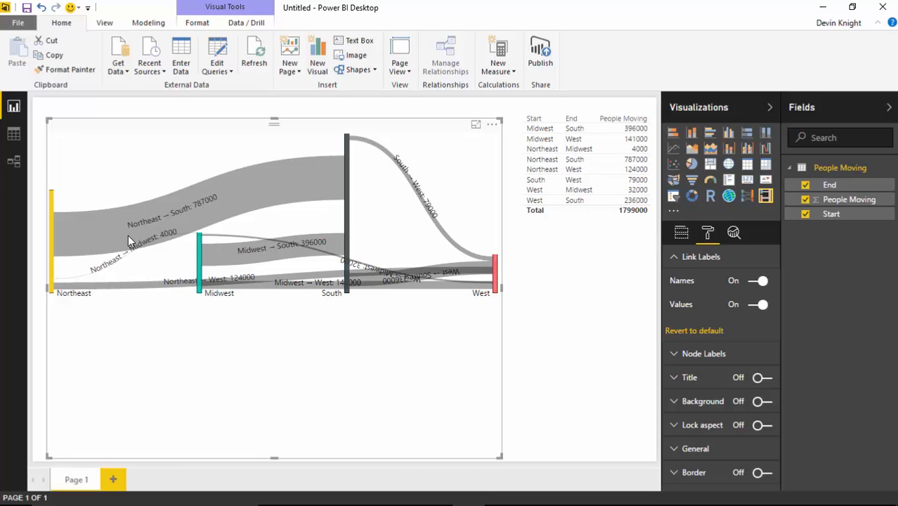
mouse_move(113, 276)
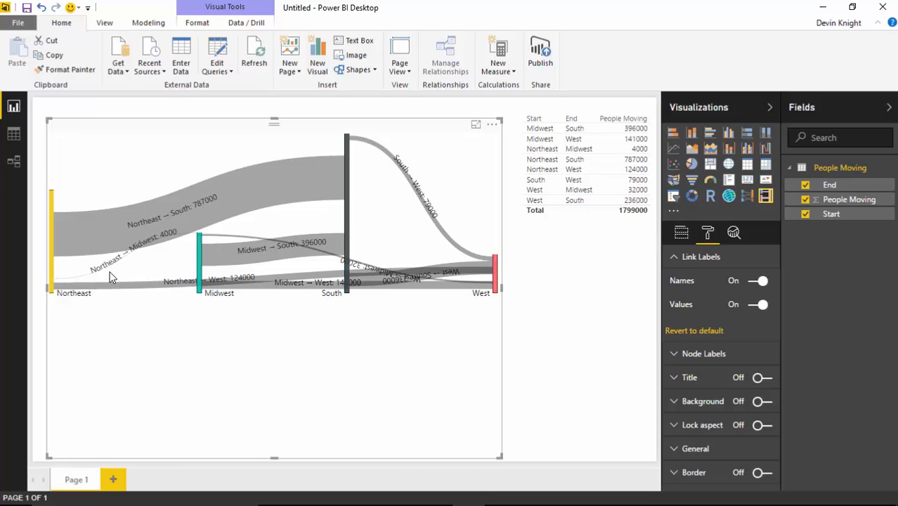
mouse_move(204, 230)
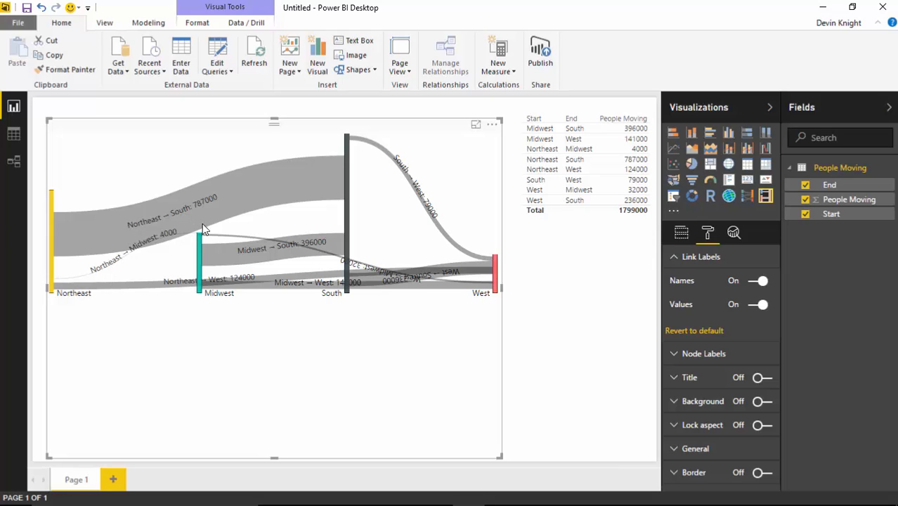
mouse_move(213, 214)
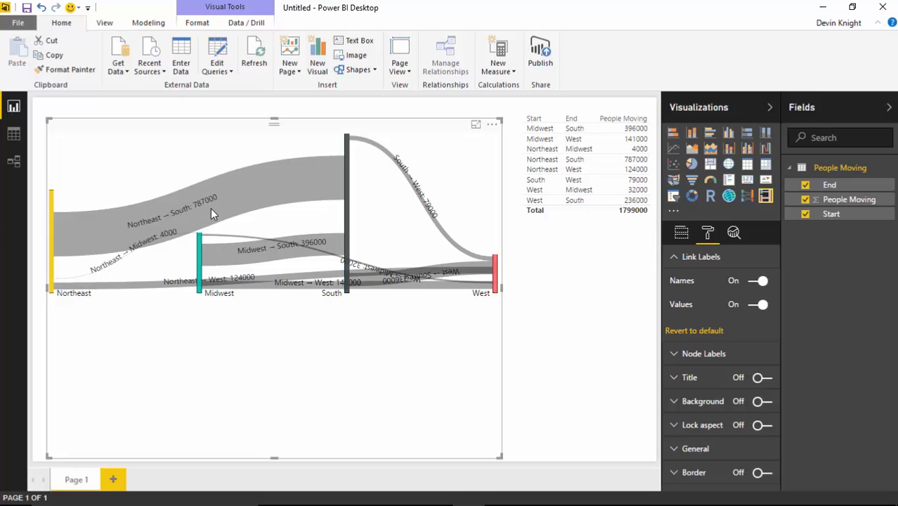
mouse_move(96, 297)
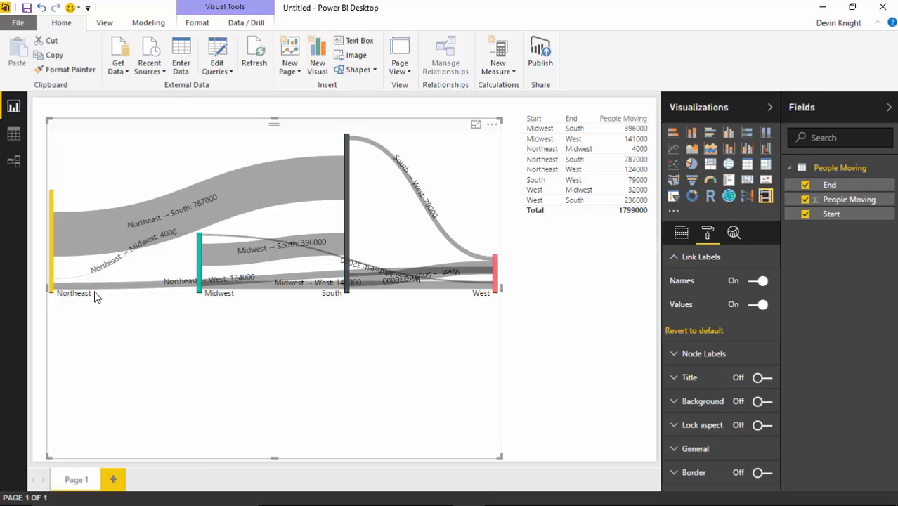
mouse_move(336, 305)
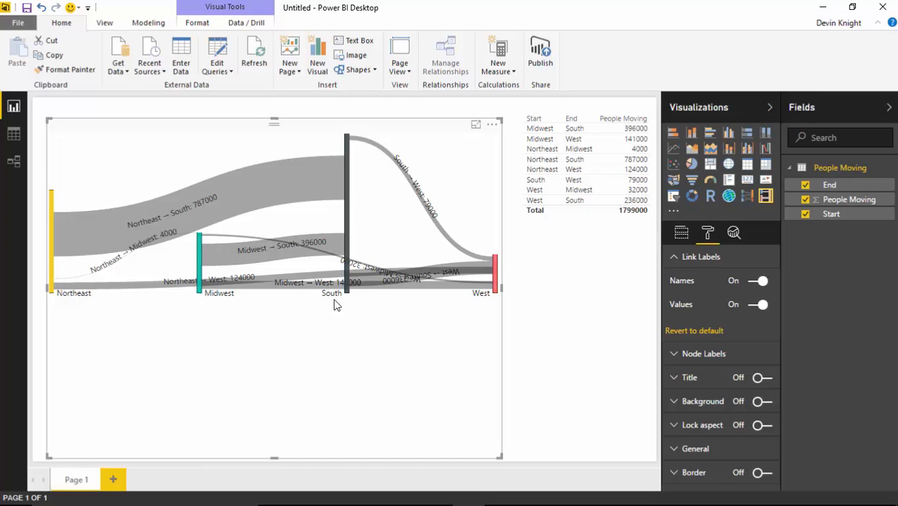
mouse_move(286, 187)
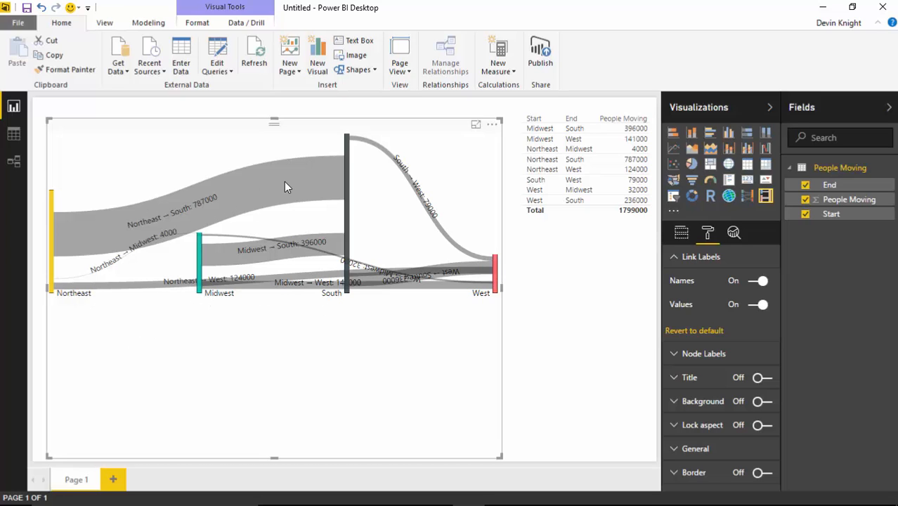
mouse_move(65, 241)
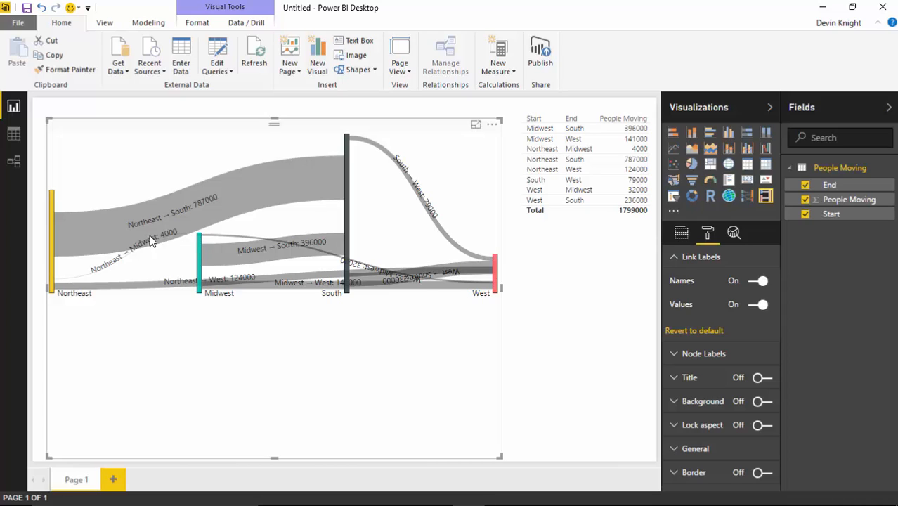
mouse_move(216, 362)
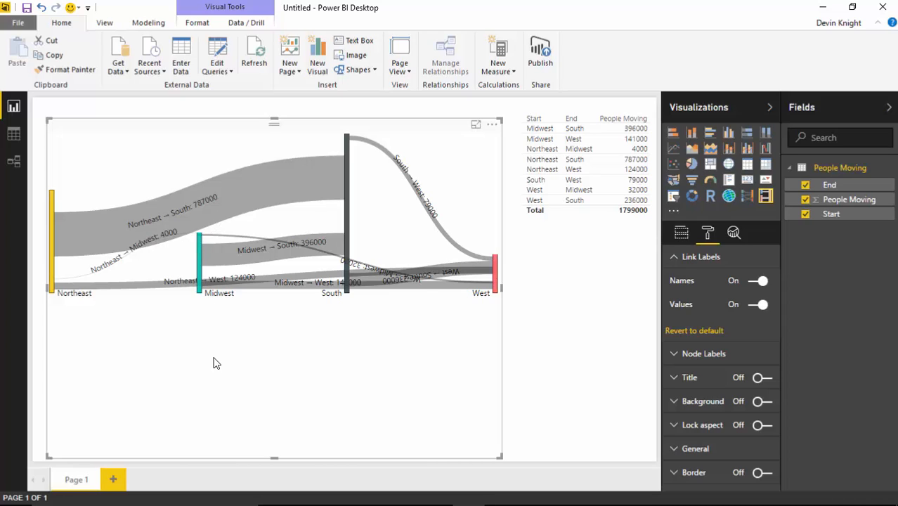
click(756, 304)
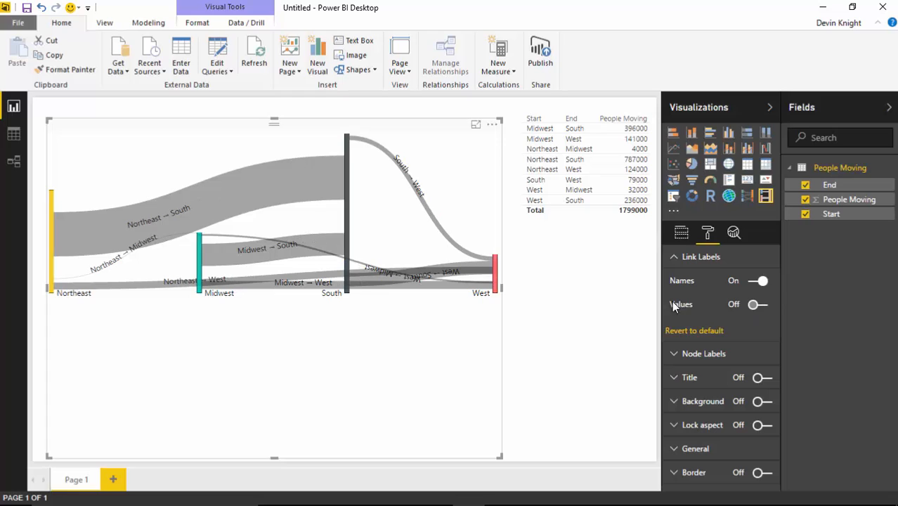
mouse_move(653, 331)
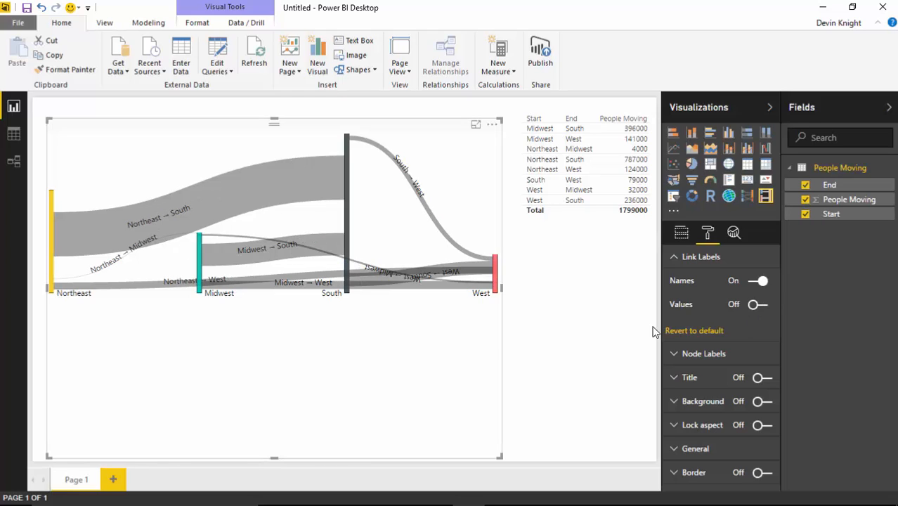
click(757, 304)
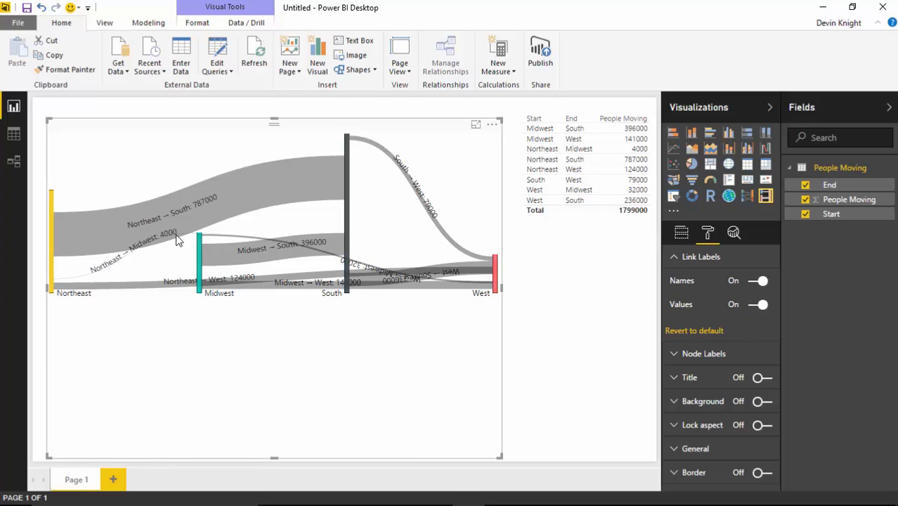
mouse_move(325, 258)
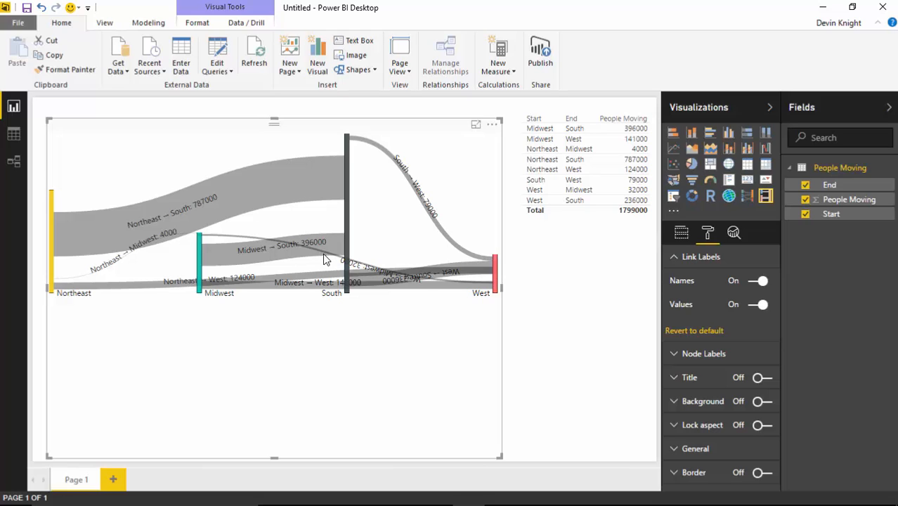
mouse_move(679, 262)
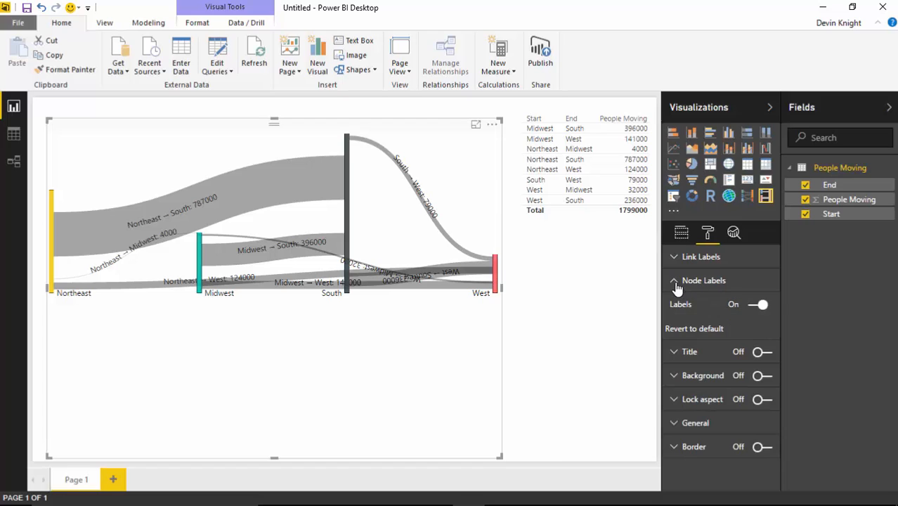
Step: Expand the Sankey's Node Labels settings and toggle region name labels off, then back on
click(674, 280)
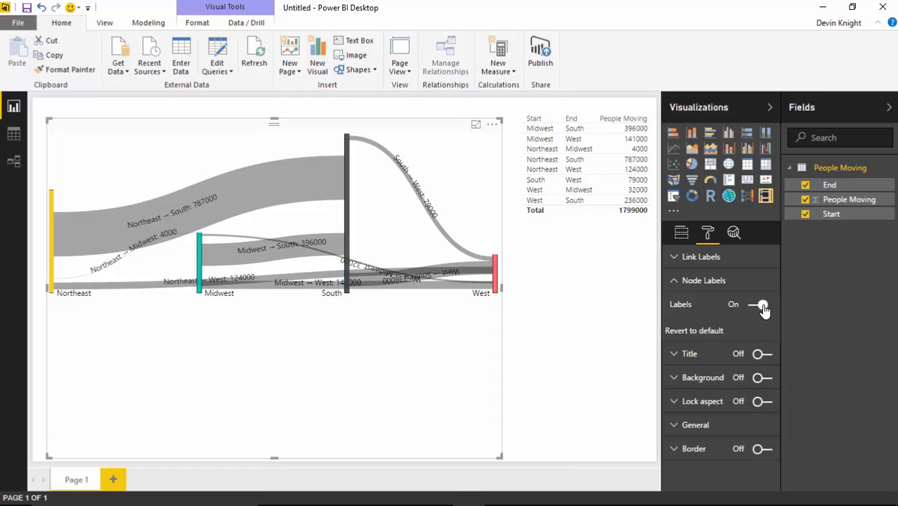
click(758, 304)
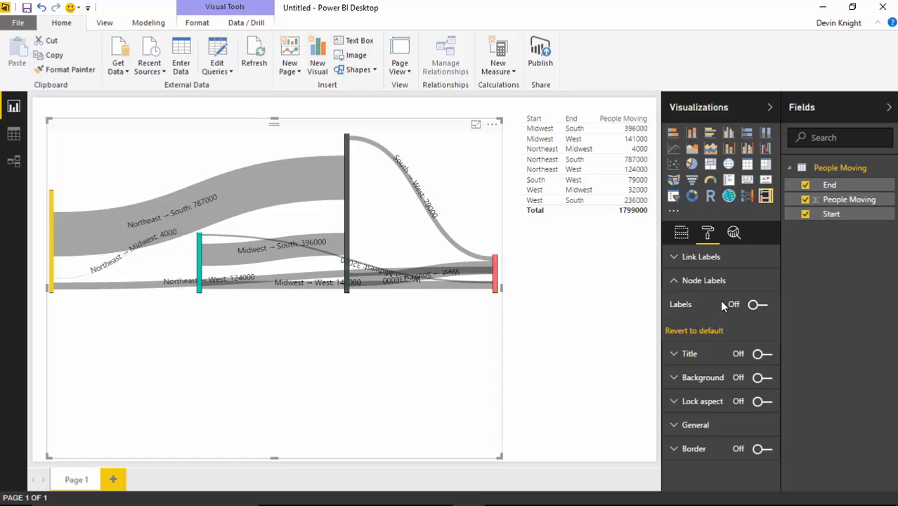
click(757, 303)
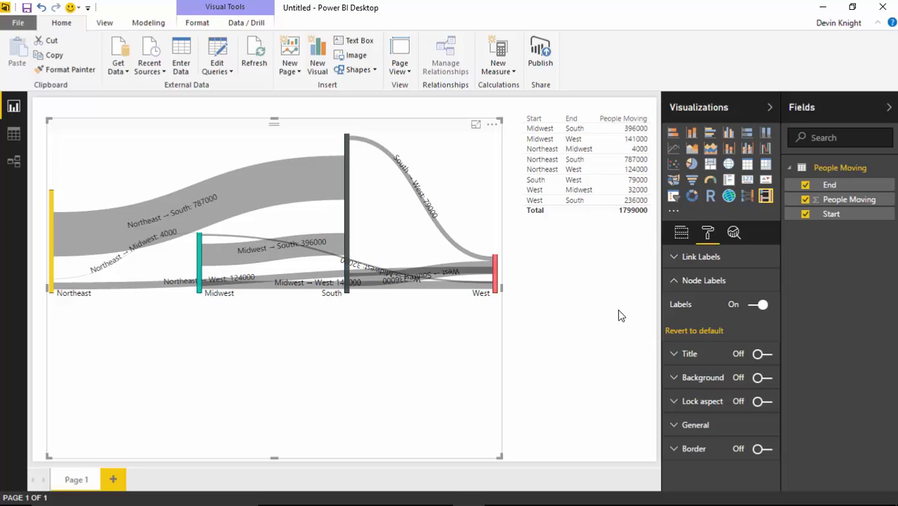
mouse_move(607, 311)
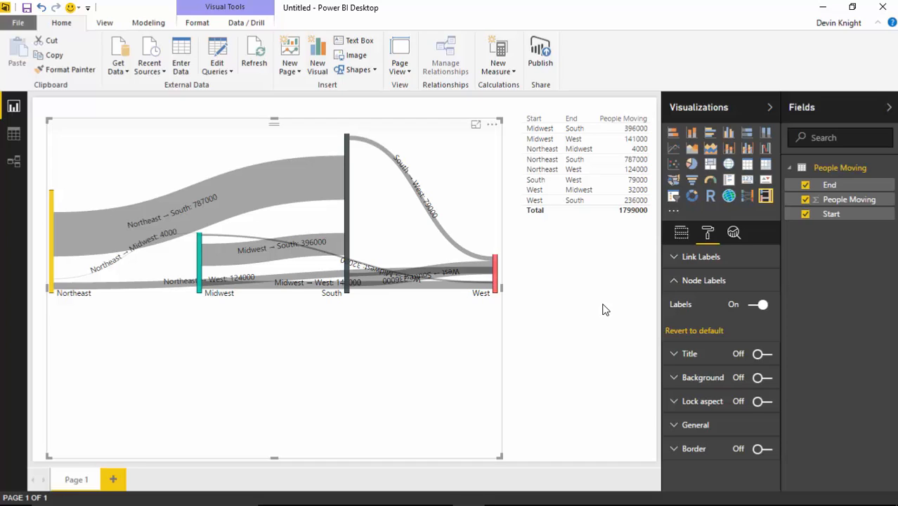
mouse_move(403, 348)
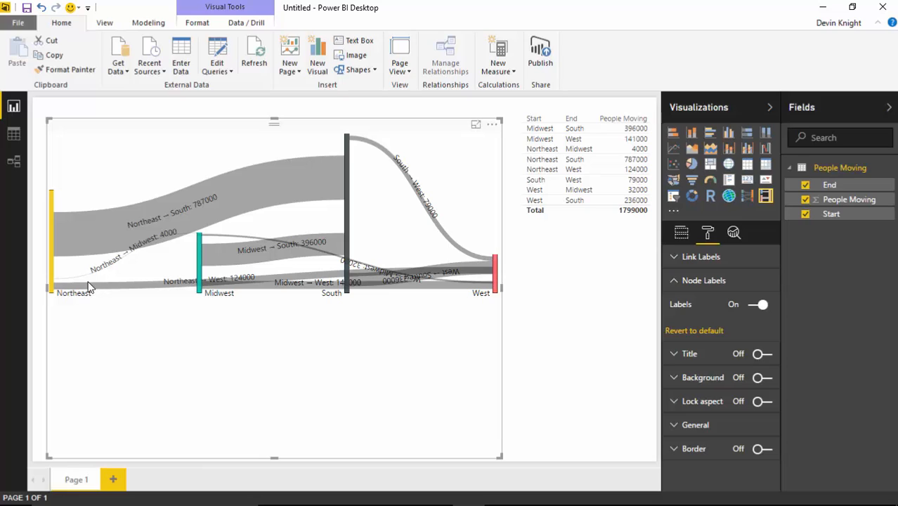
mouse_move(51, 232)
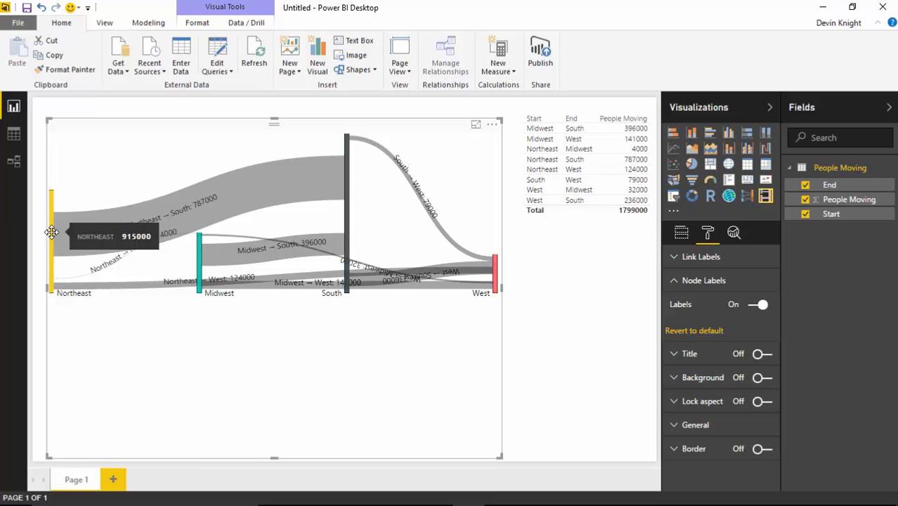
mouse_move(345, 179)
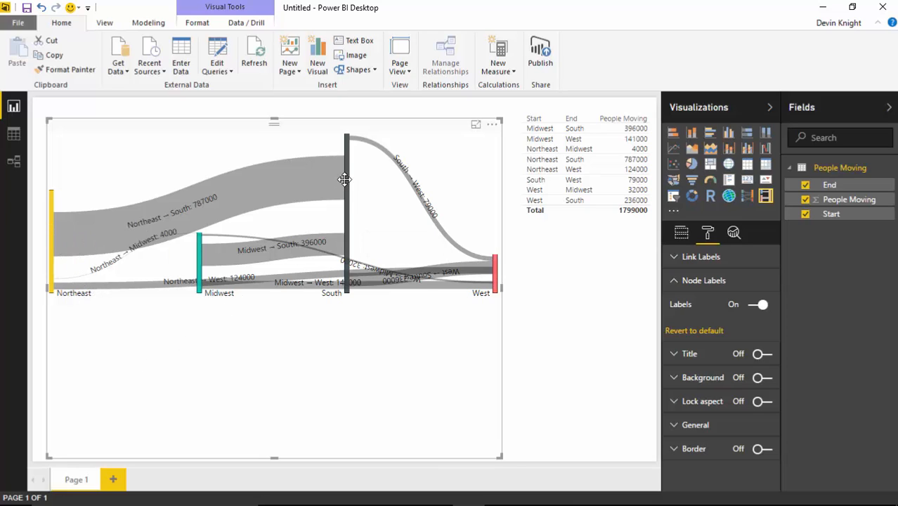
mouse_move(52, 251)
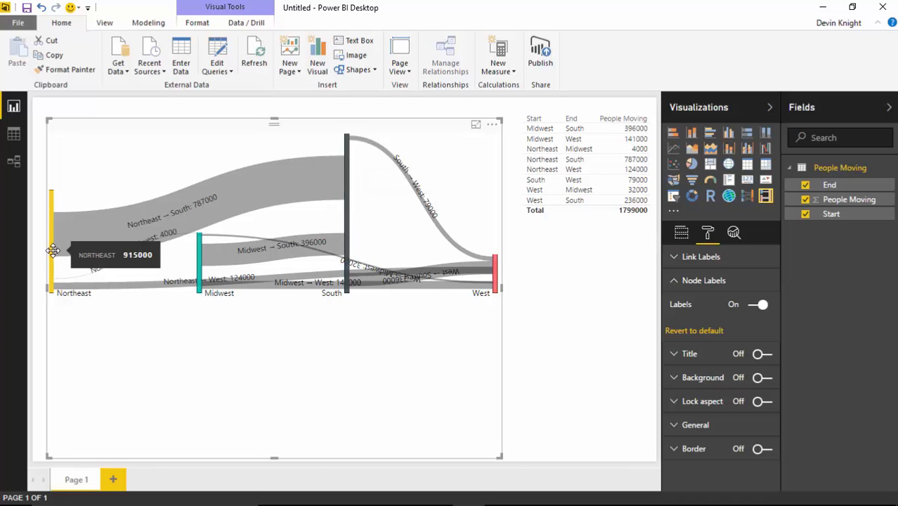
mouse_move(52, 263)
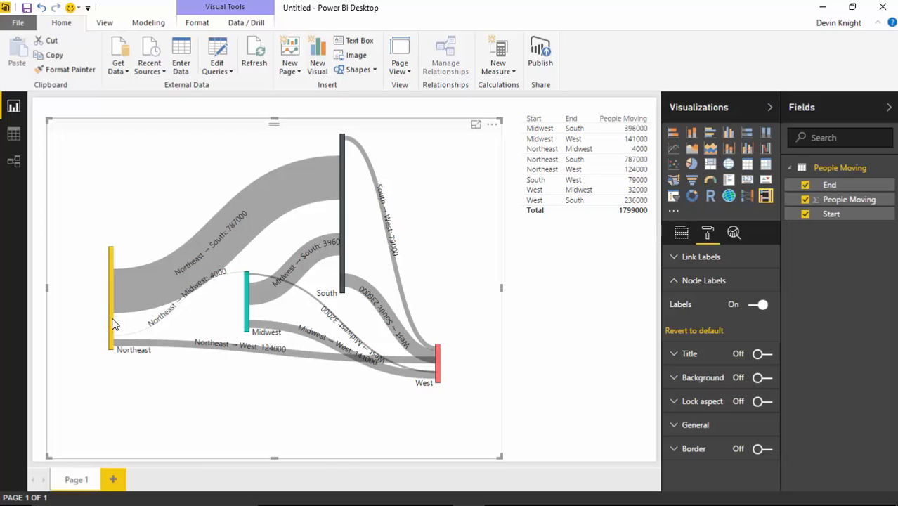
mouse_move(408, 292)
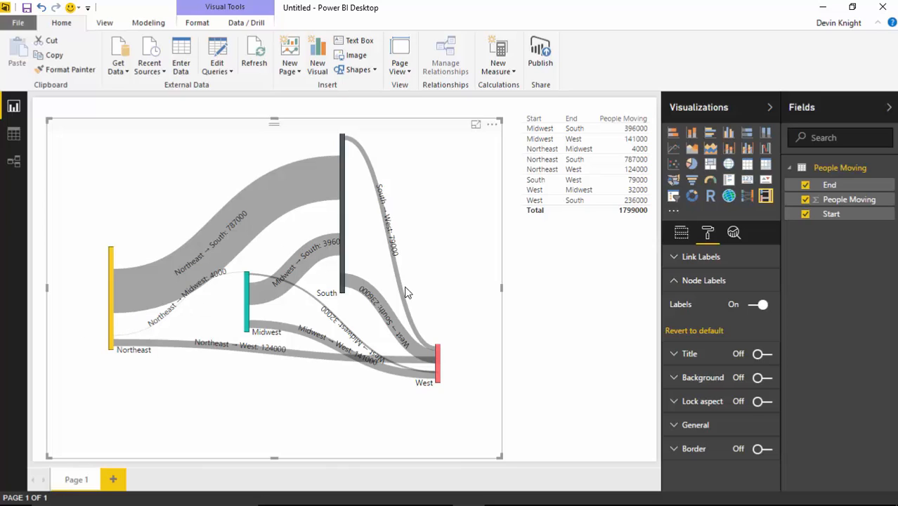
mouse_move(417, 410)
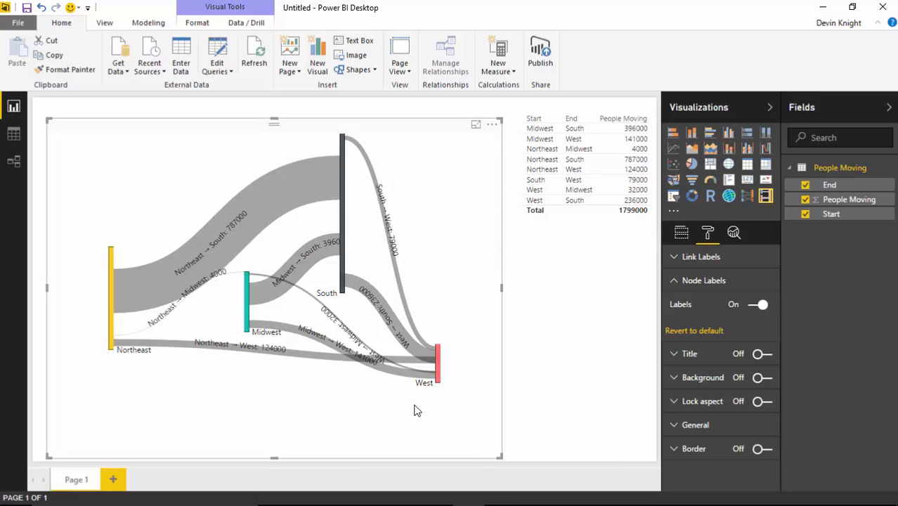
mouse_move(714, 370)
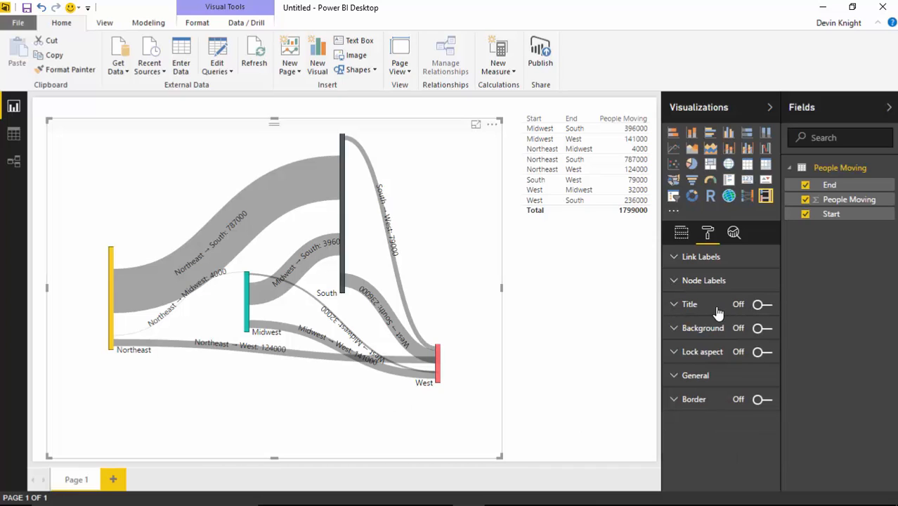
mouse_move(674, 313)
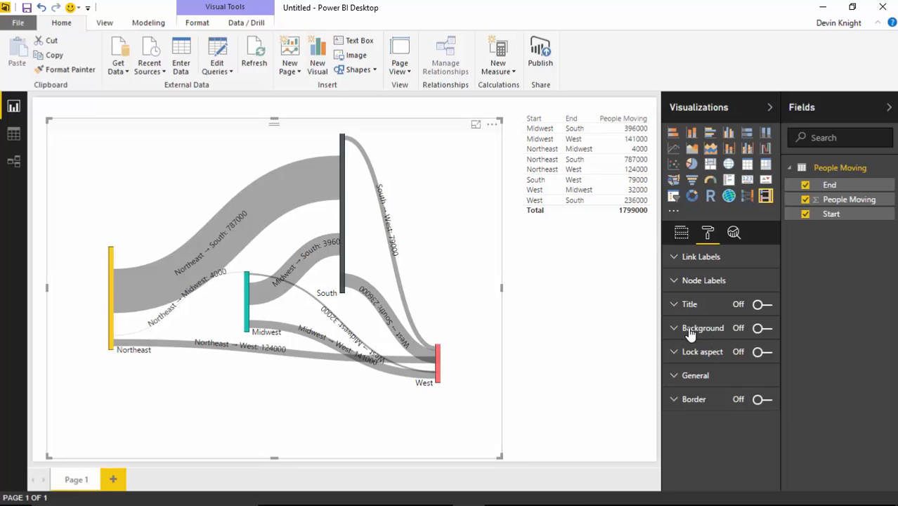
mouse_move(352, 291)
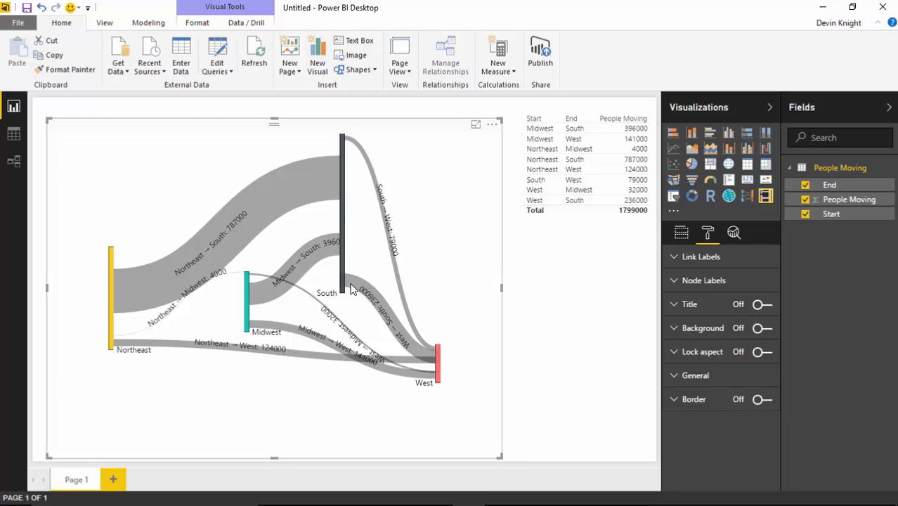
mouse_move(673, 414)
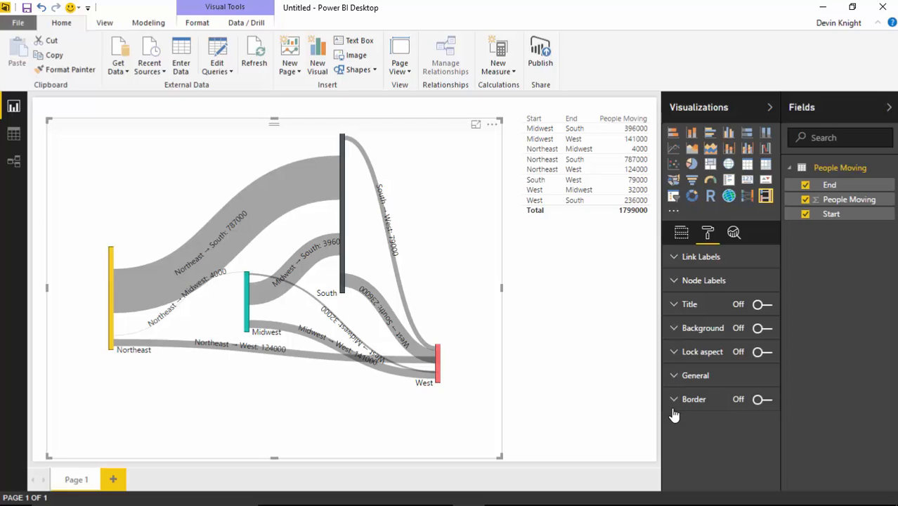
mouse_move(690, 354)
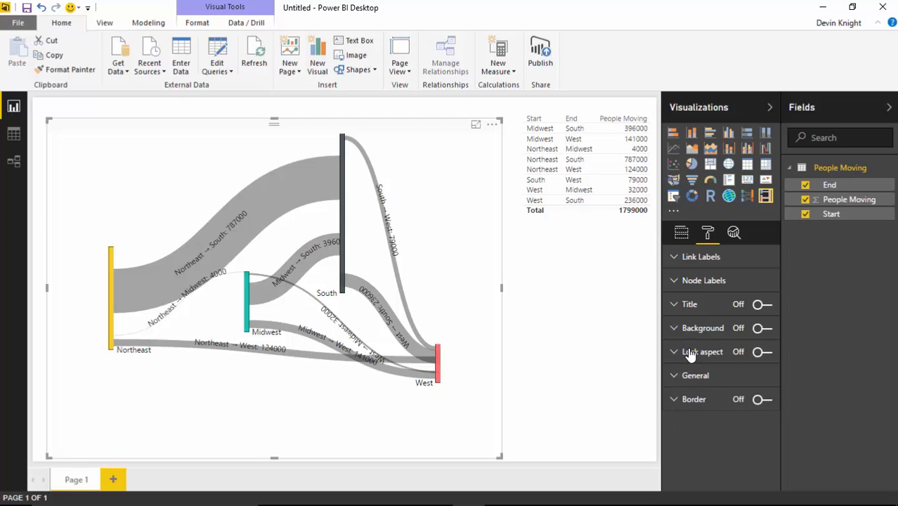
mouse_move(690, 284)
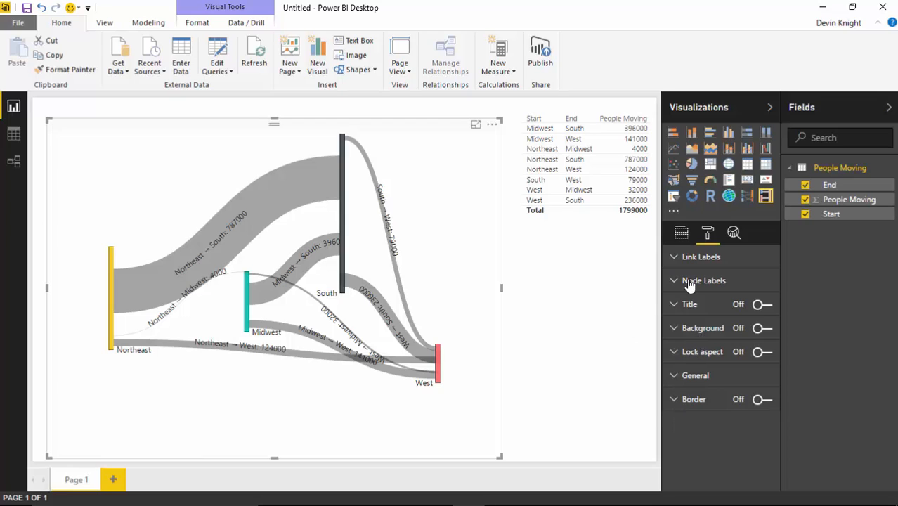
mouse_move(711, 308)
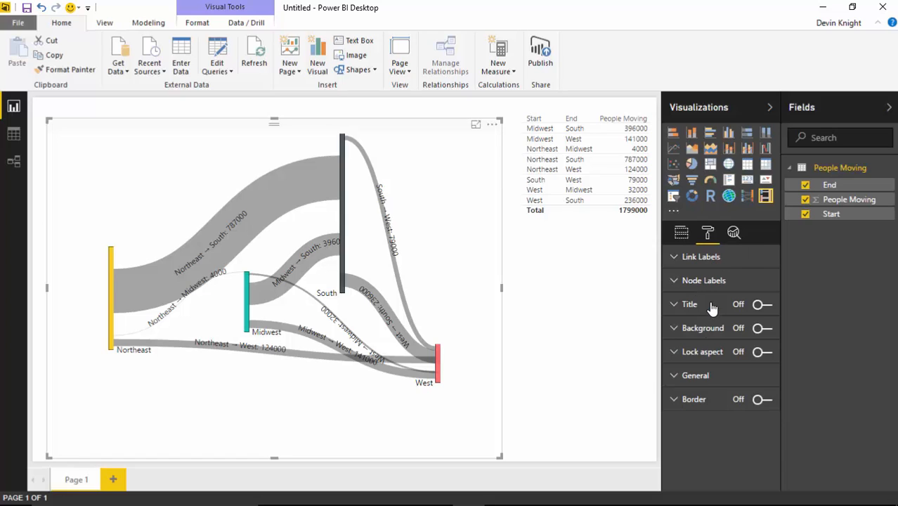
mouse_move(698, 295)
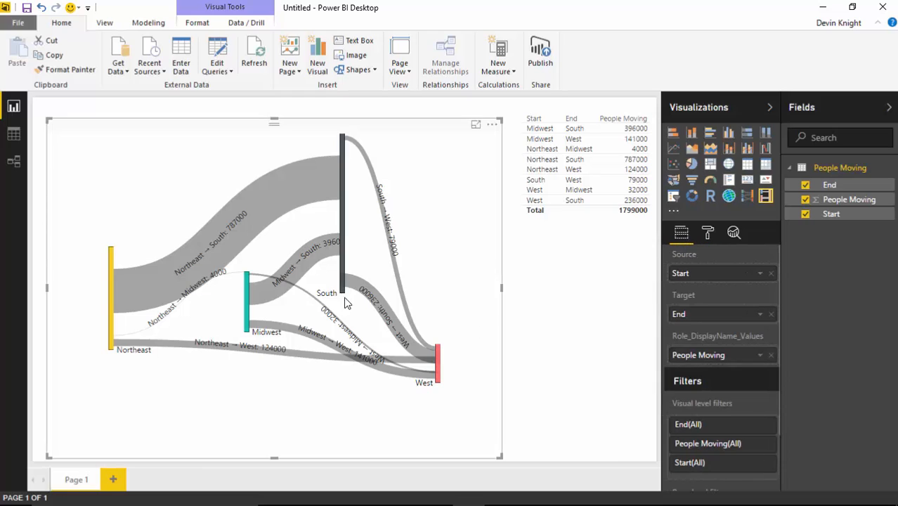
mouse_move(221, 198)
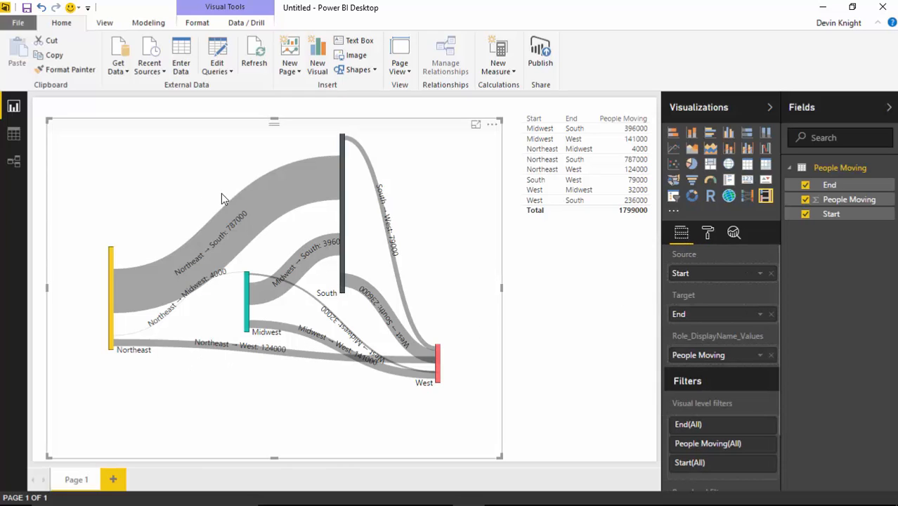
mouse_move(188, 316)
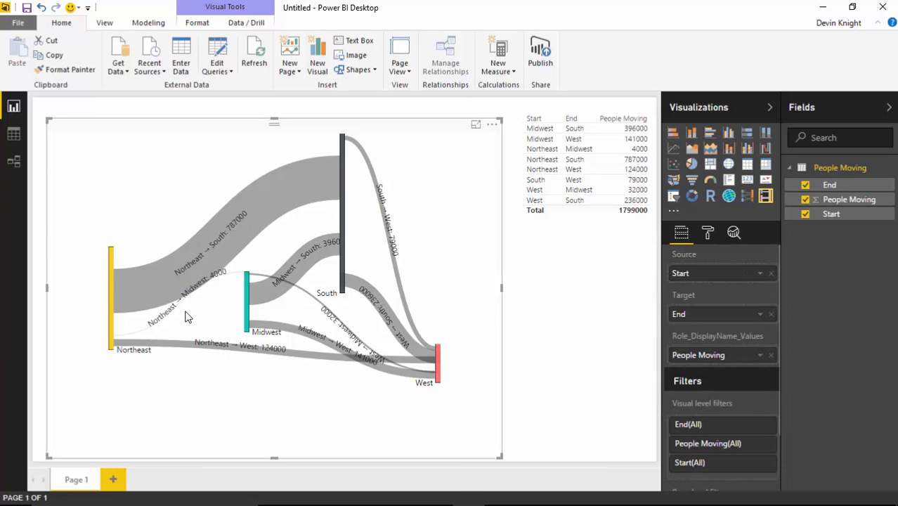
mouse_move(301, 251)
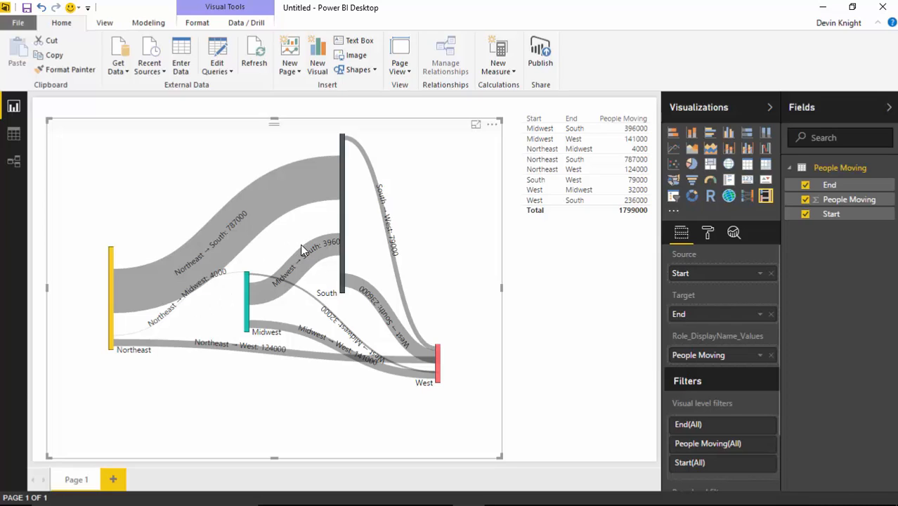
mouse_move(623, 415)
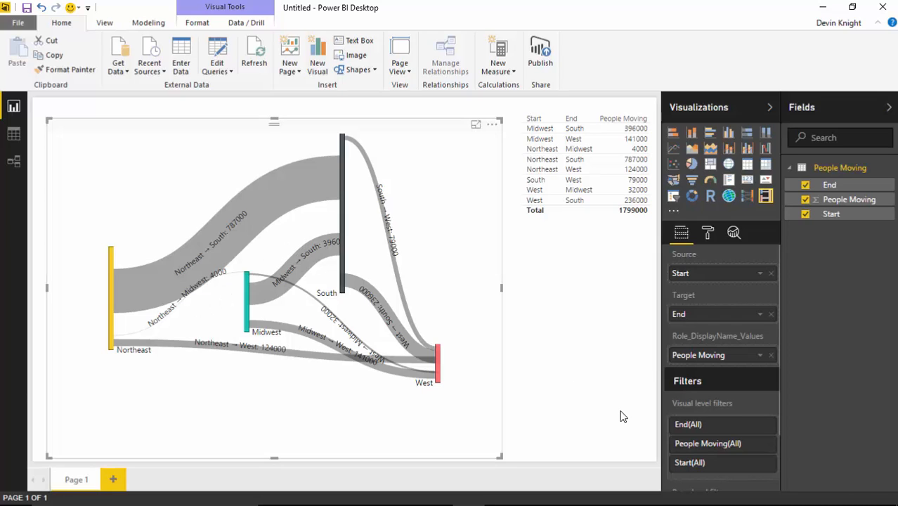